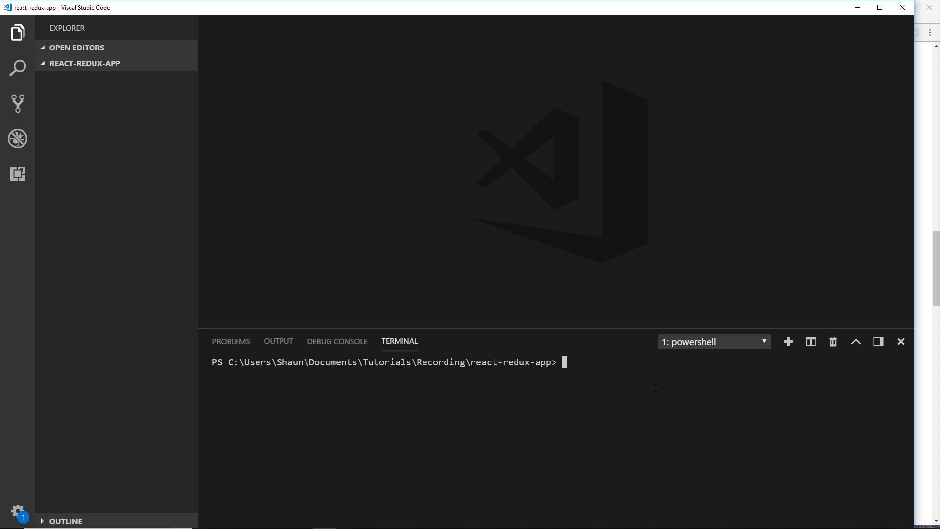
Step: Run npx create-react-app marioplan in the integrated terminal to scaffold the project
{"action": "type", "text": "n"}
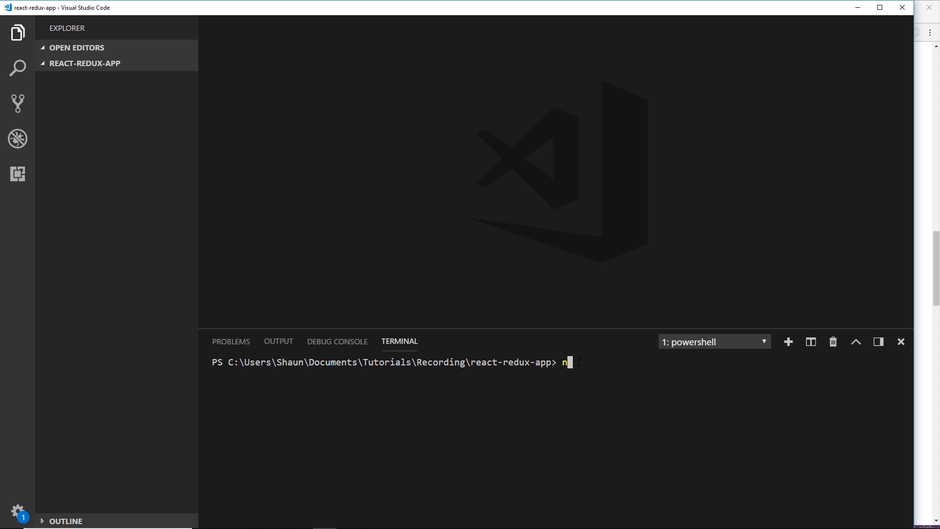
{"action": "type", "text": "px"}
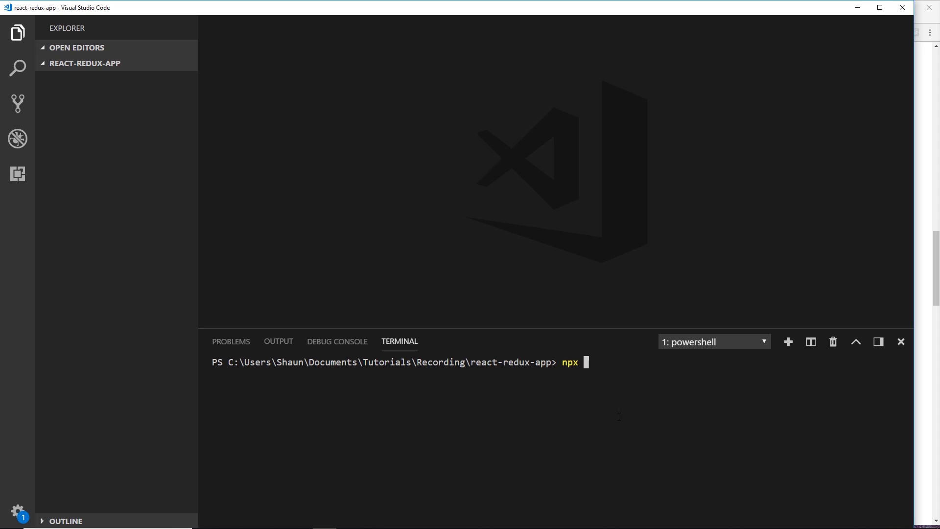
{"action": "type", "text": "create"}
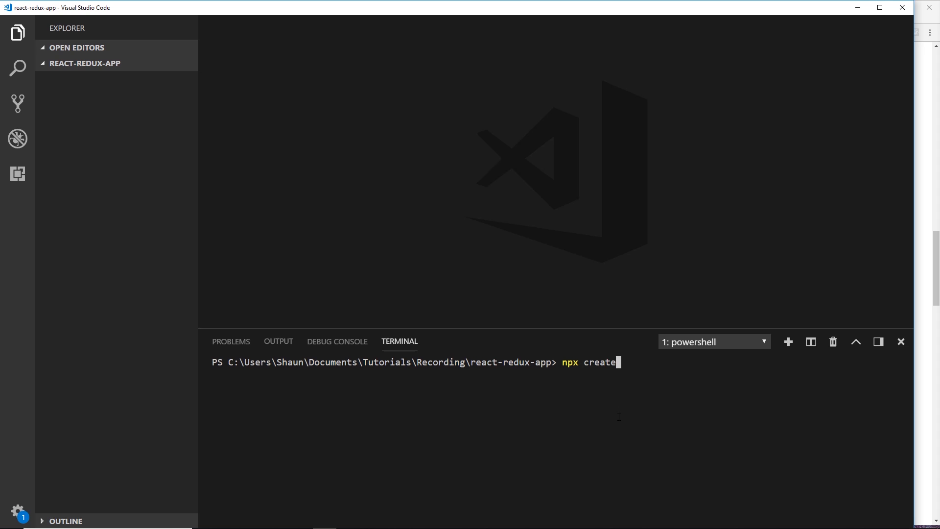
{"action": "type", "text": "-react"}
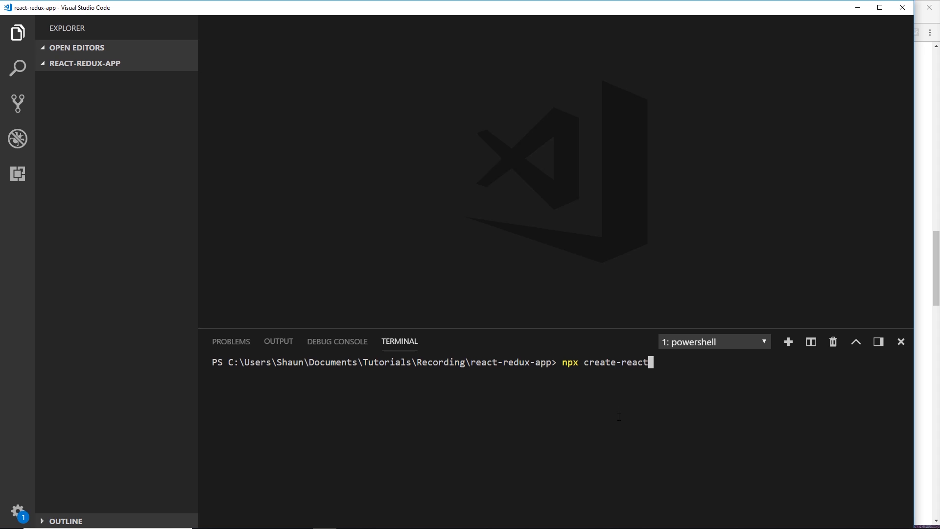
{"action": "type", "text": "-app"}
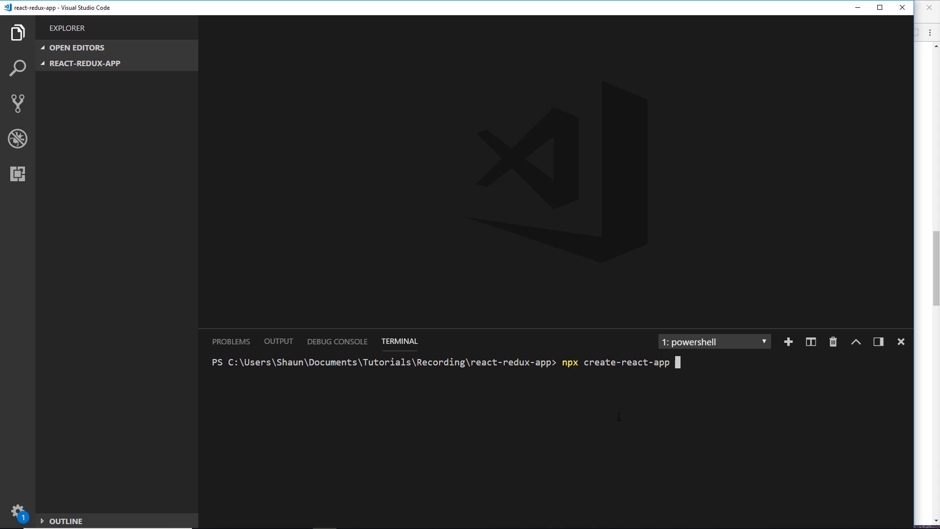
{"action": "type", "text": "ma"}
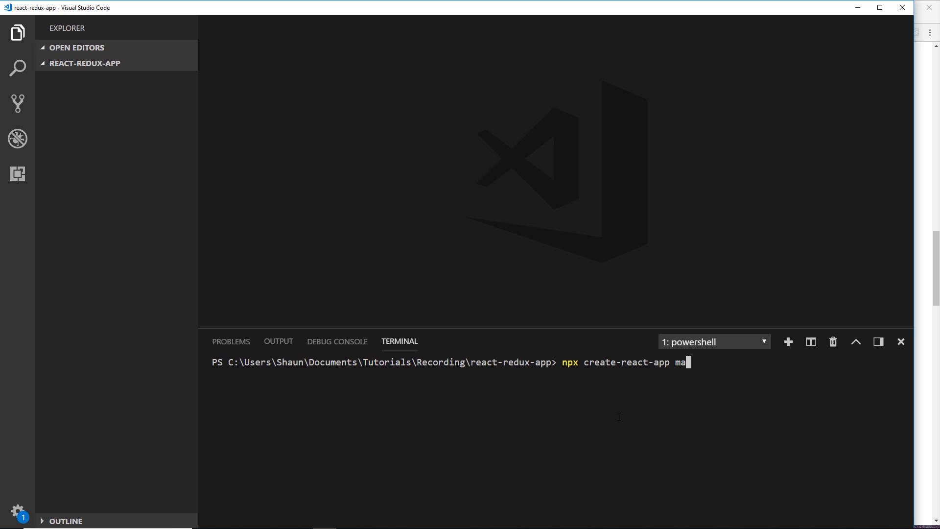
{"action": "type", "text": "rioplan"}
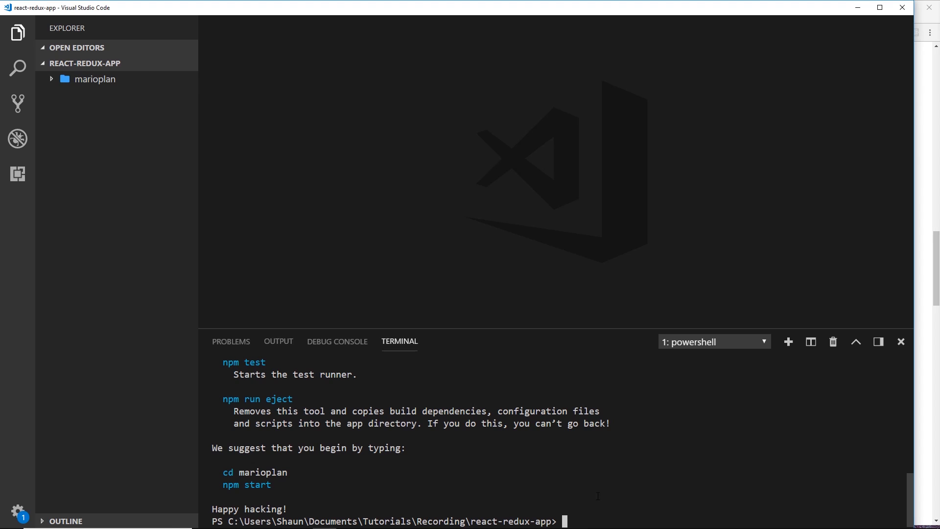
Step: Change into the marioplan folder and start the dev server with npm start
{"action": "type", "text": "cd mariopla"}
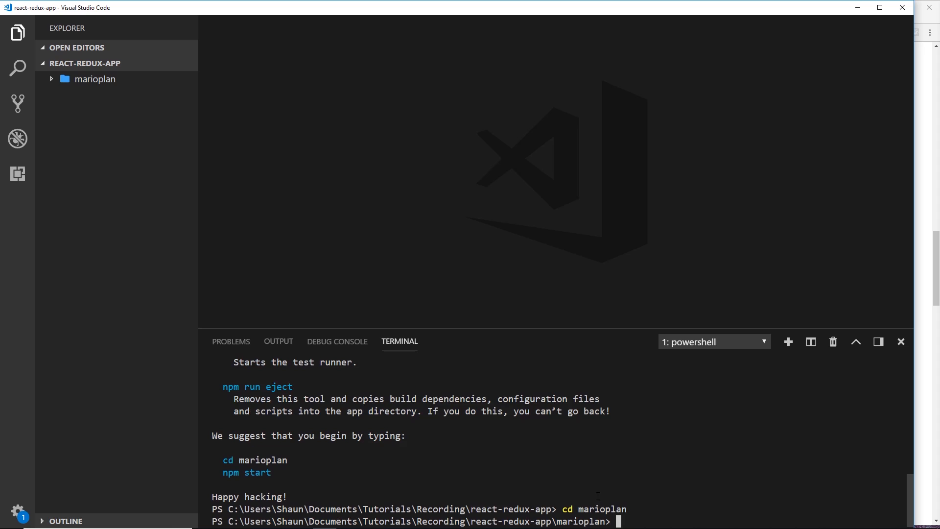
{"action": "type", "text": "npm st"}
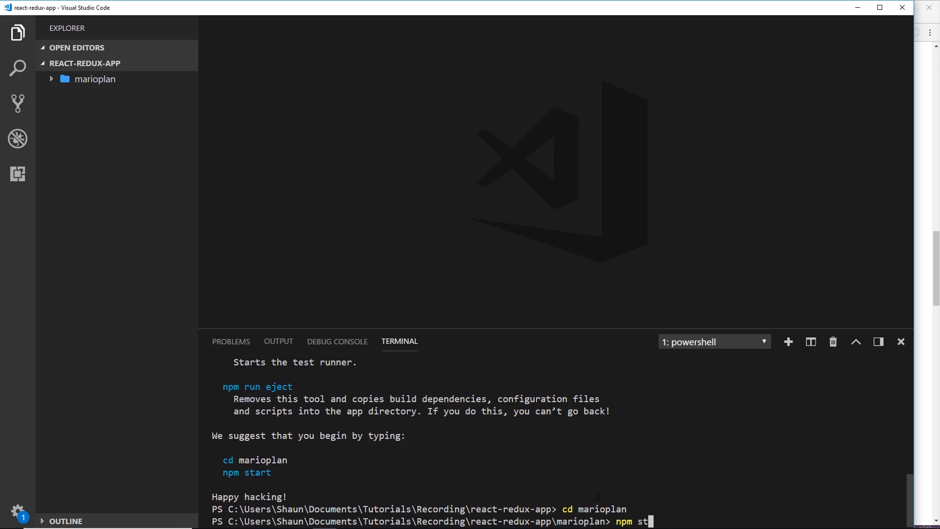
{"action": "type", "text": "art"}
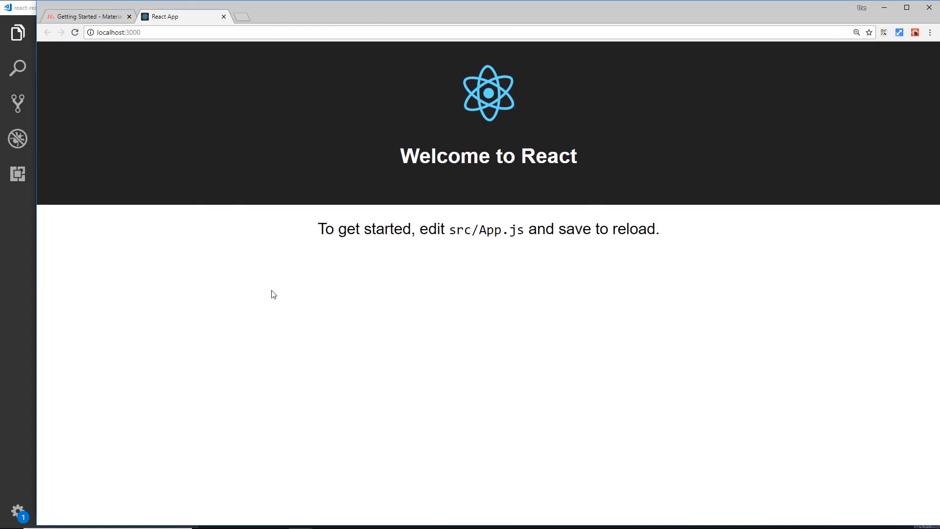
{"action": "mouse_move", "coordinate": [486, 131]}
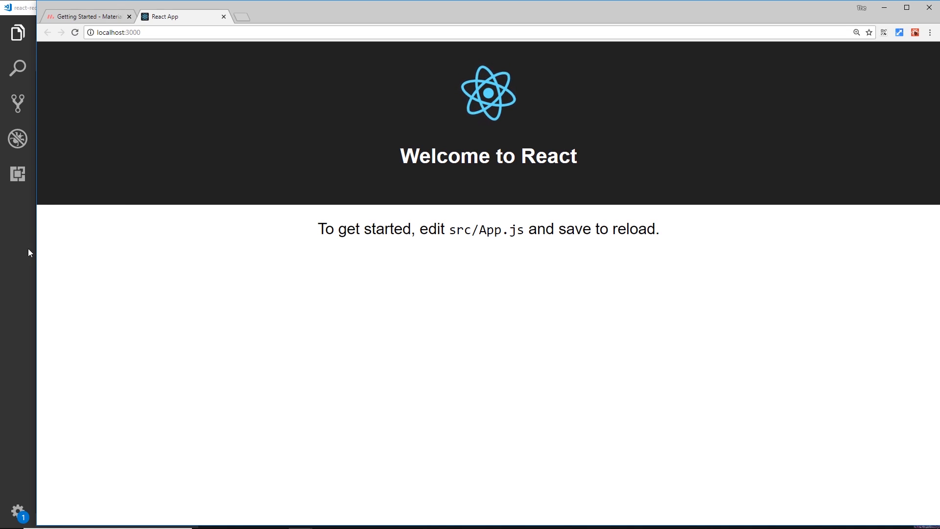
{"action": "mouse_move", "coordinate": [434, 311]}
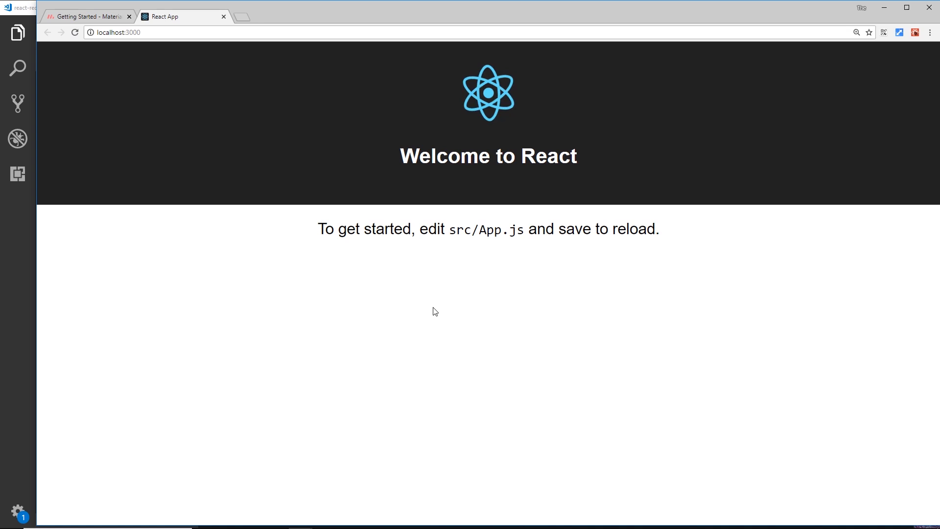
{"action": "mouse_move", "coordinate": [435, 312]}
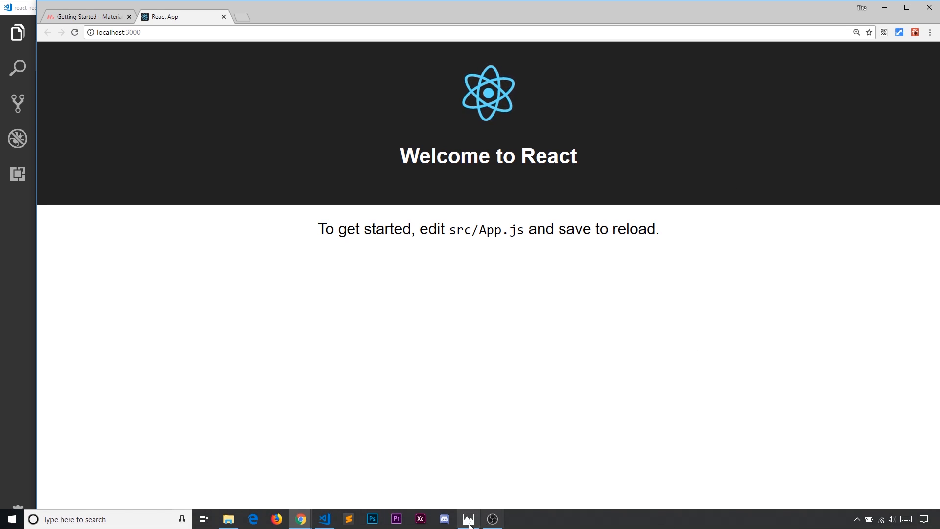
Step: View the slide 2-3.png component-tree diagram in Photos, then minimize it
{"action": "left_click", "coordinate": [469, 519]}
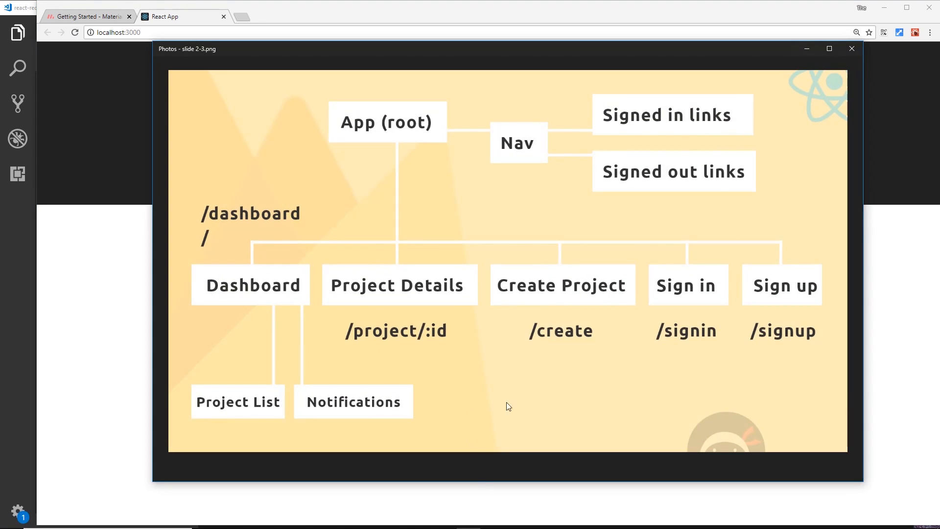
{"action": "mouse_move", "coordinate": [565, 327]}
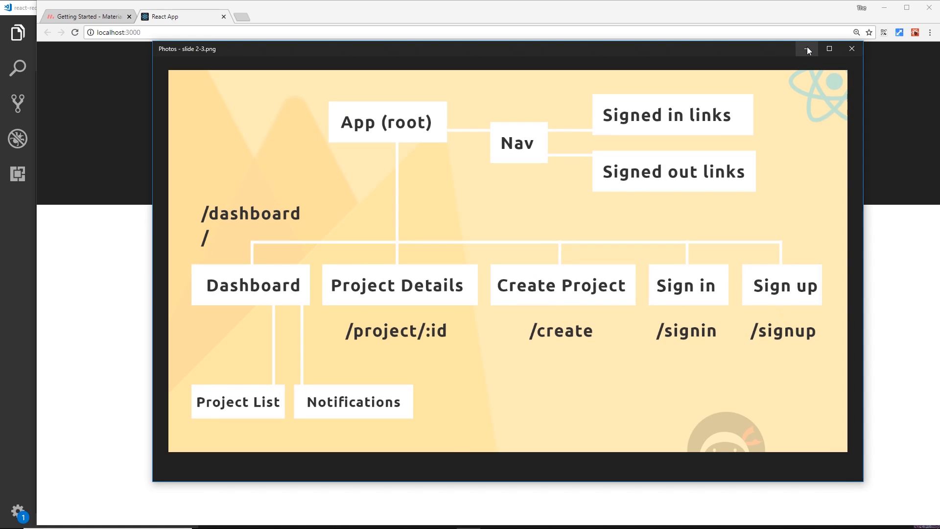
{"action": "left_click", "coordinate": [808, 49]}
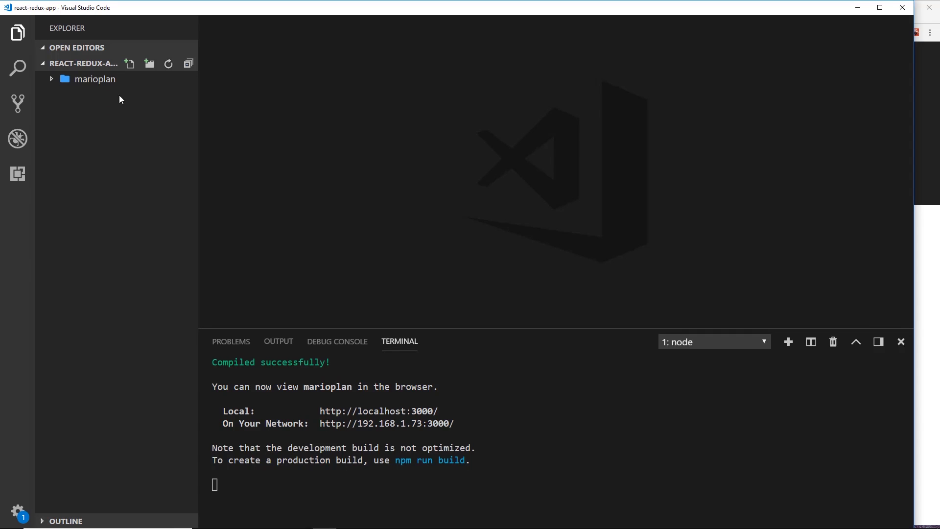
Step: Strip the logo and App.css imports from src/App.js and remove the unused starter files
{"action": "left_click", "coordinate": [94, 78]}
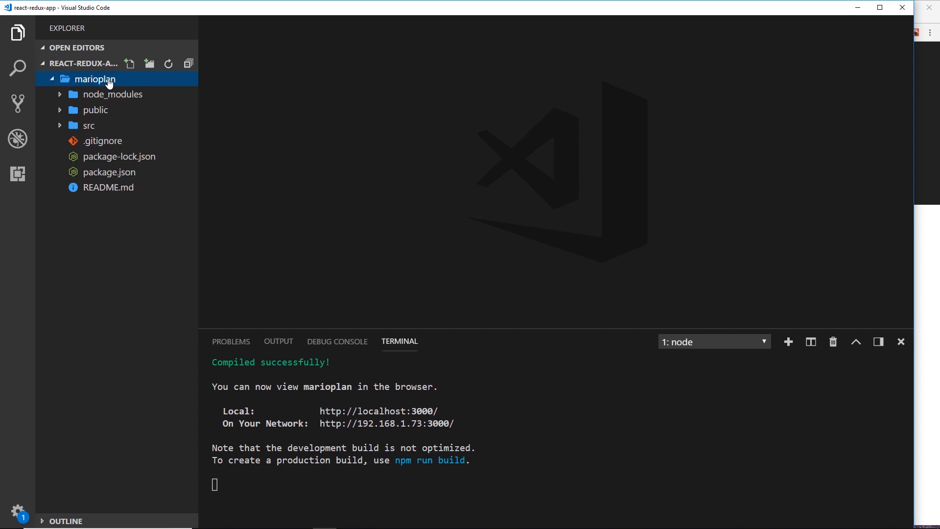
{"action": "left_click", "coordinate": [89, 126]}
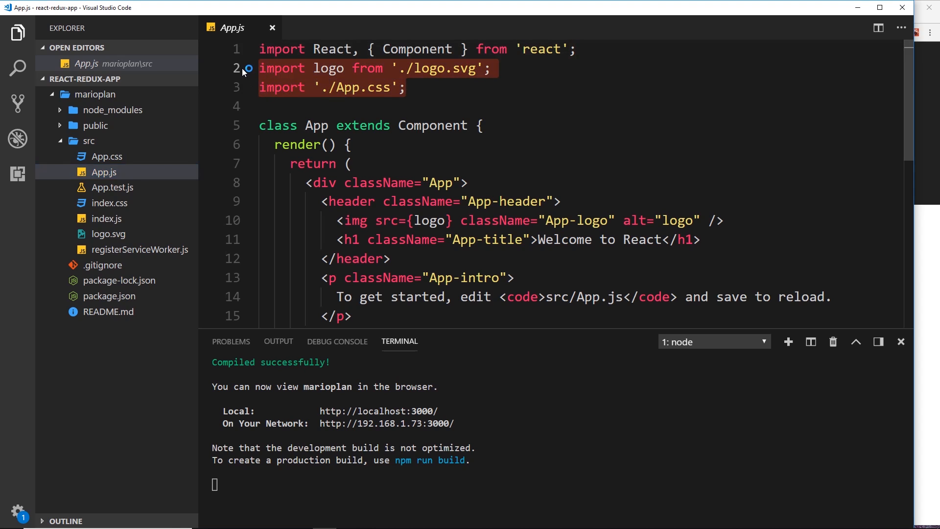
{"action": "key", "text": "Delete"}
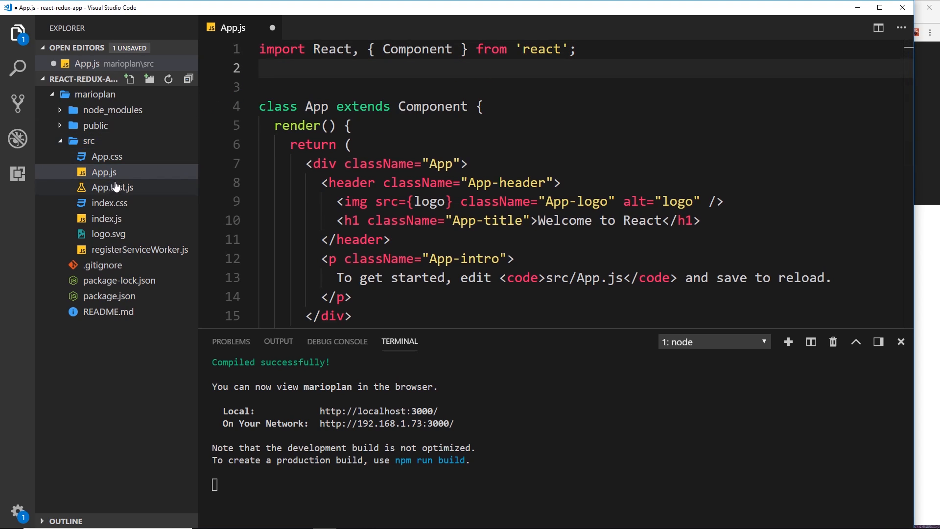
{"action": "left_click", "coordinate": [106, 157]}
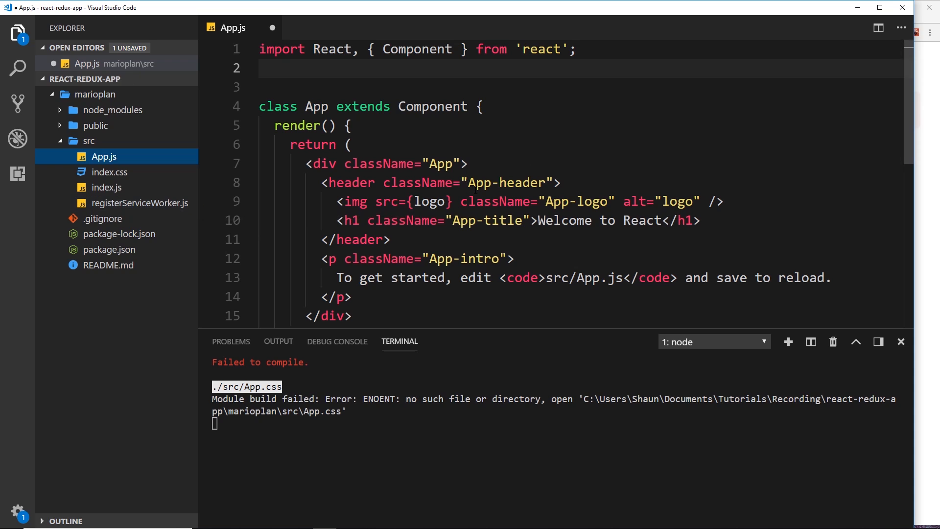
Step: Replace the header markup in App.js with an <h1>MarioPlan</h1> heading and save
{"action": "scroll", "scroll_direction": "down", "scroll_amount": 3}
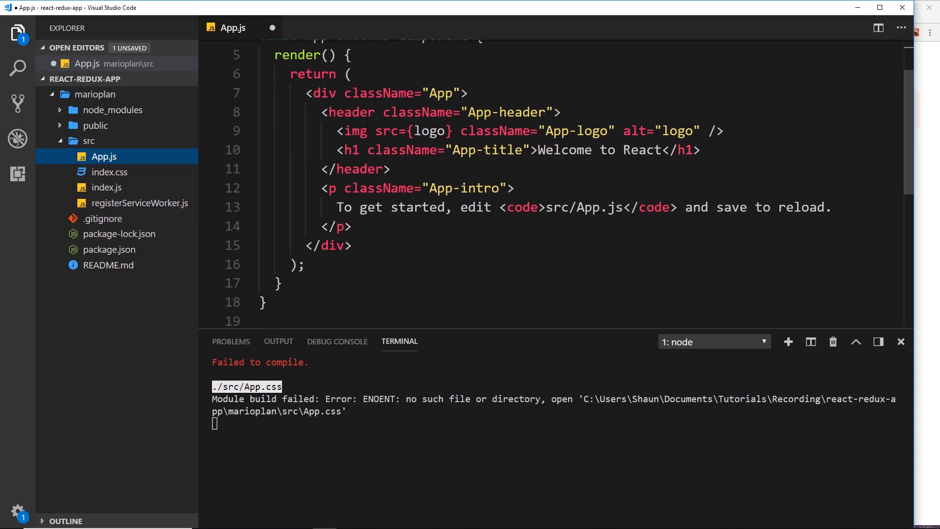
{"action": "left_click_drag", "start_coordinate": [321, 112], "coordinate": [351, 226]}
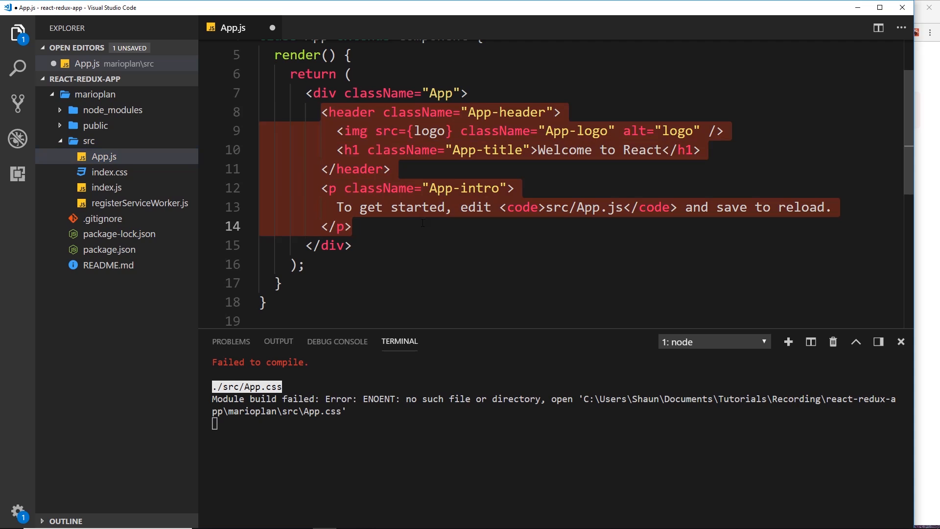
{"action": "key", "text": "Delete"}
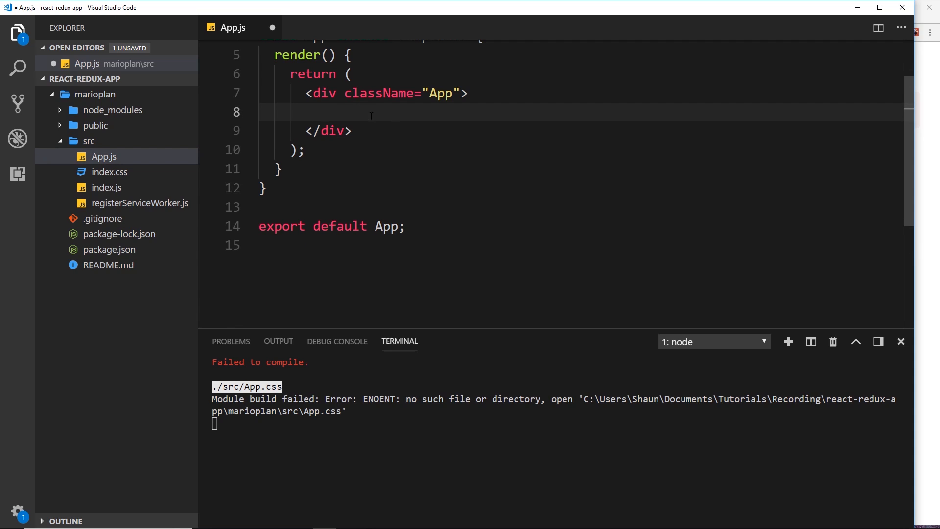
{"action": "type", "text": "h1"}
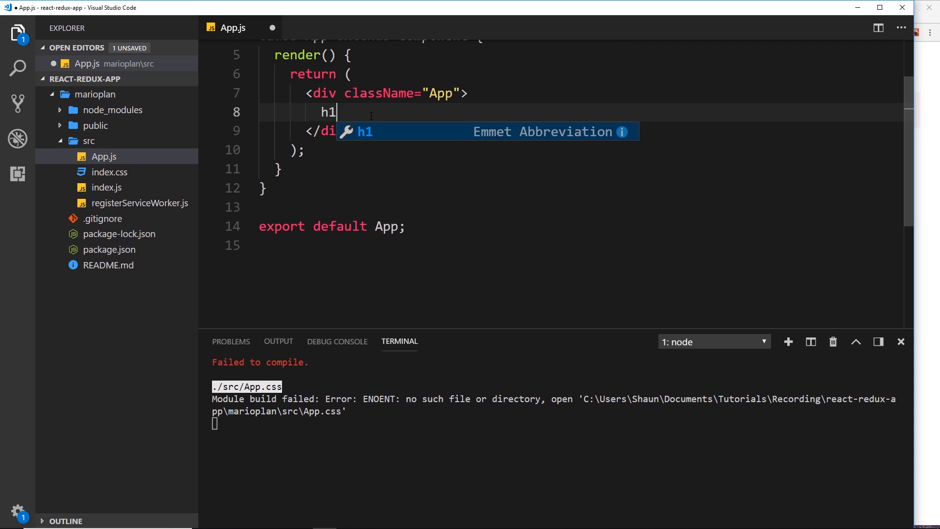
{"action": "type", "text": "M</h1>"}
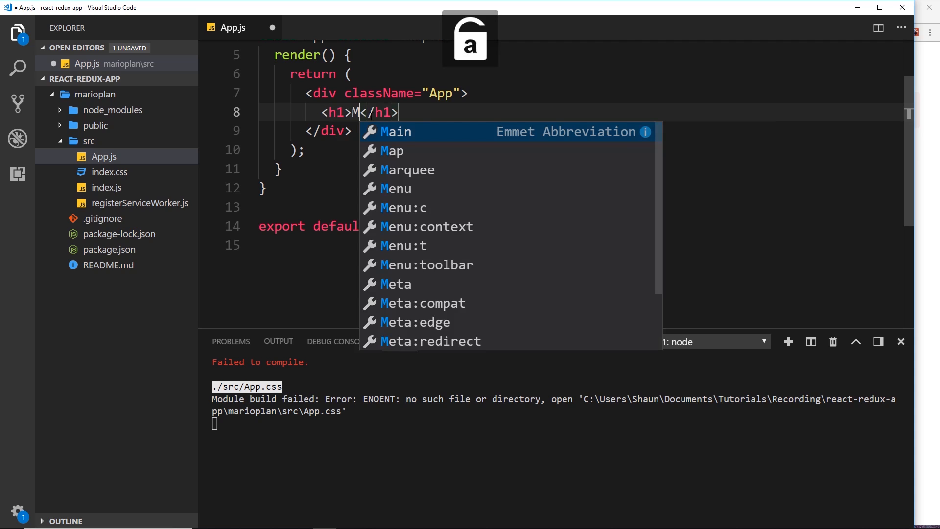
{"action": "type", "text": "arioPlan"}
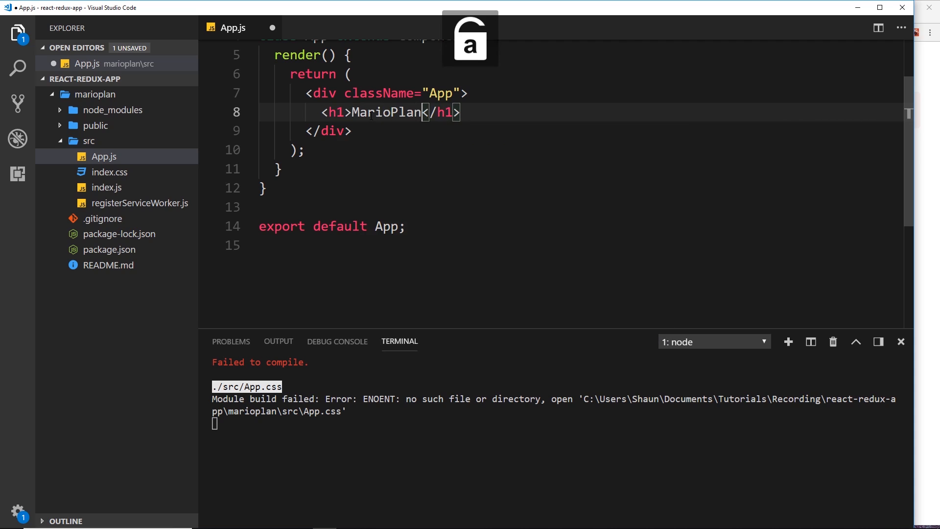
{"action": "key", "text": "ctrl+s"}
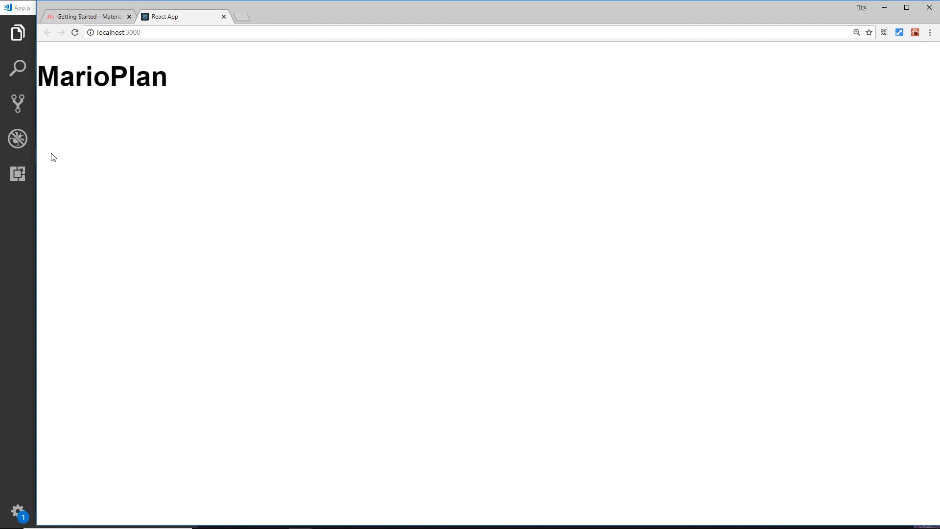
Step: Locate the icon font and materialize.css link lines in the Materialize HTML Setup block
{"action": "left_click", "coordinate": [87, 16]}
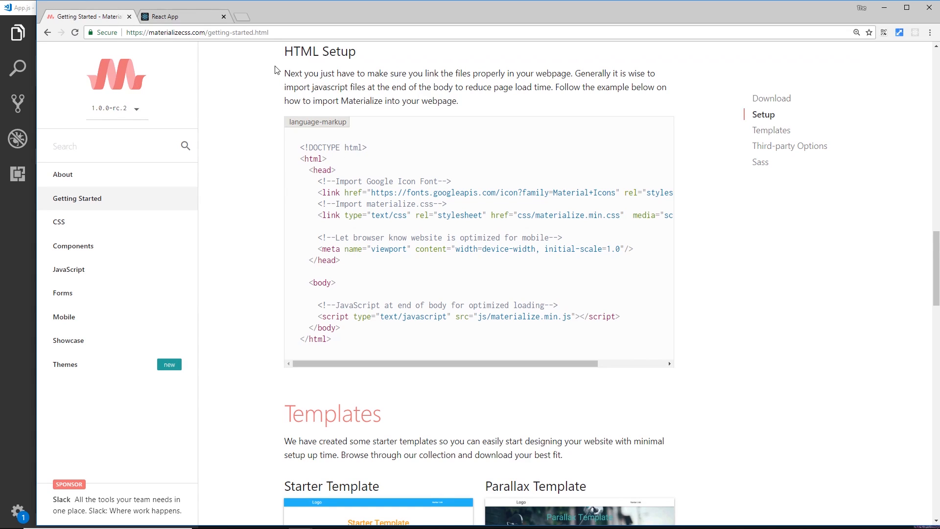
{"action": "mouse_move", "coordinate": [391, 49]}
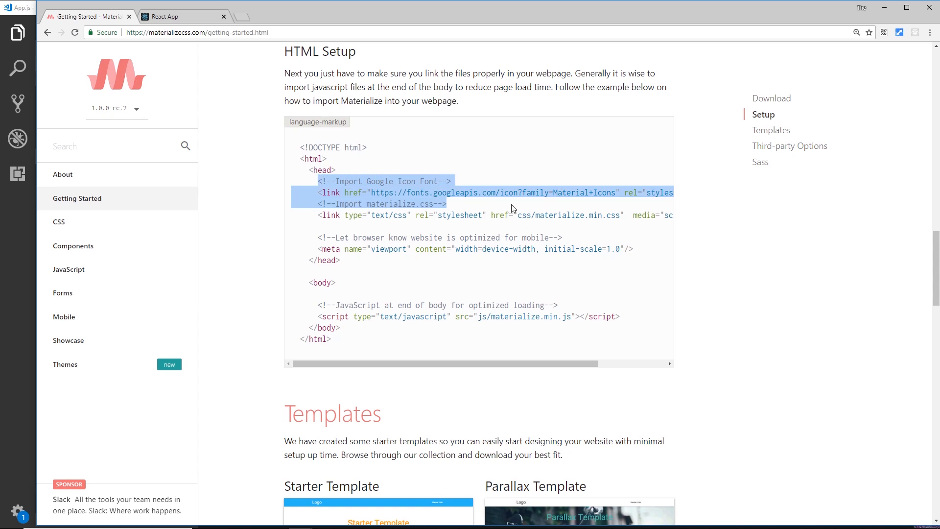
{"action": "scroll", "scroll_direction": "right", "scroll_amount": 3}
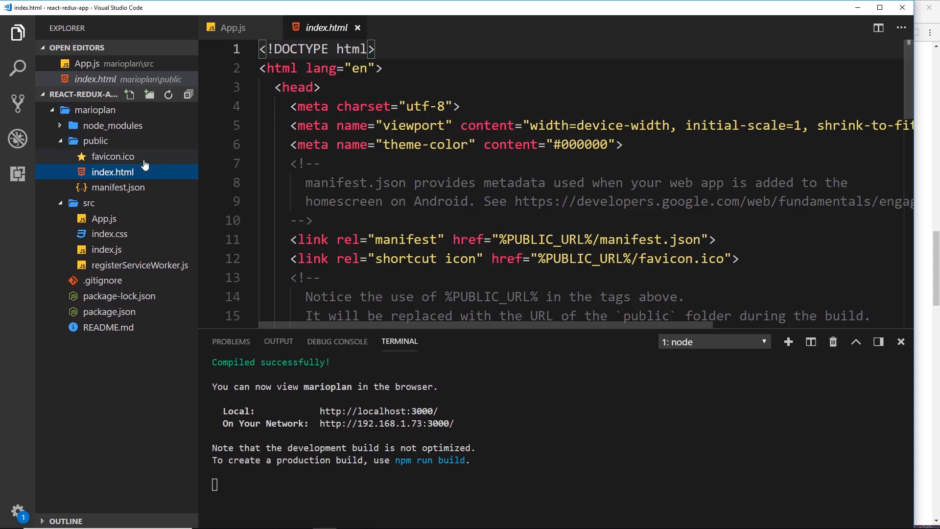
Step: Add the Material Icons font and Materialize stylesheet links above the title in index.html, then close it
{"action": "scroll", "scroll_direction": "down", "scroll_amount": 3}
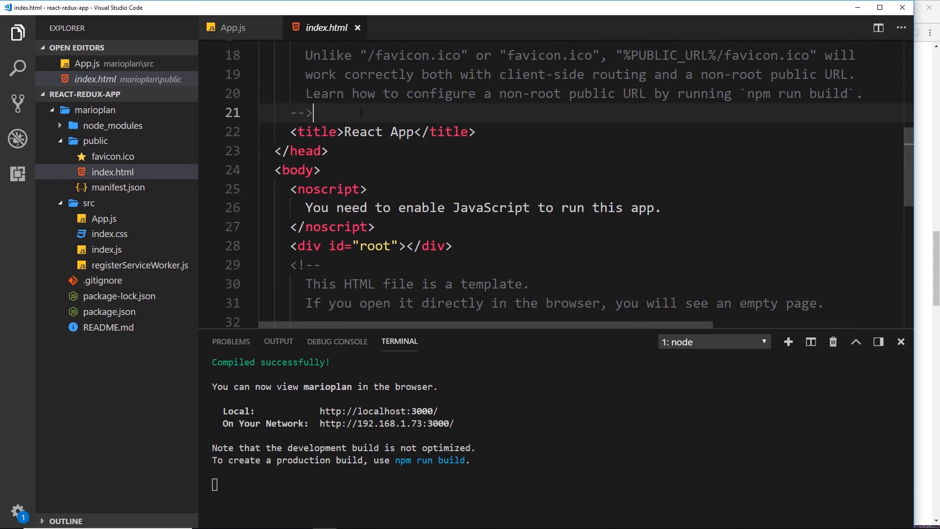
{"action": "type", "text": "<link href=\"https://fonts.googleapis.com/icon?family=Material+Icons\" rel=\"stylesheet\">"}
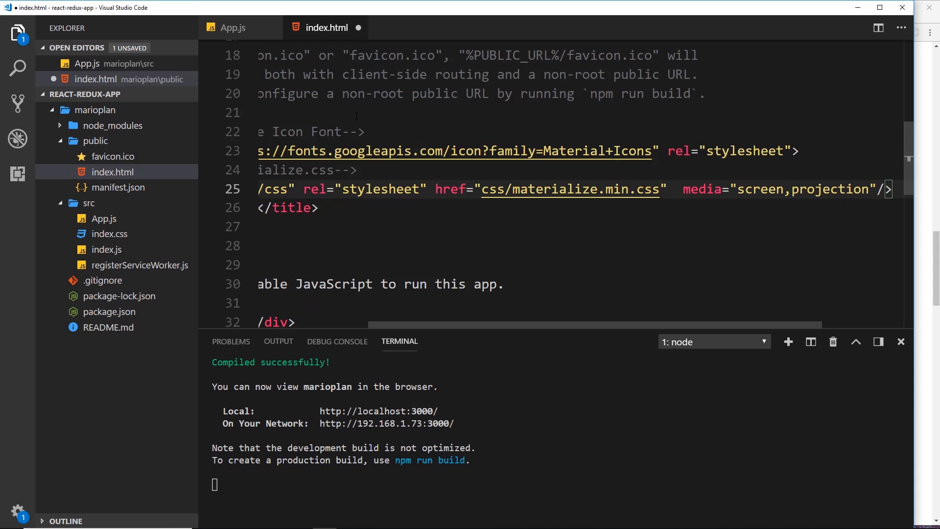
{"action": "left_click", "coordinate": [233, 28]}
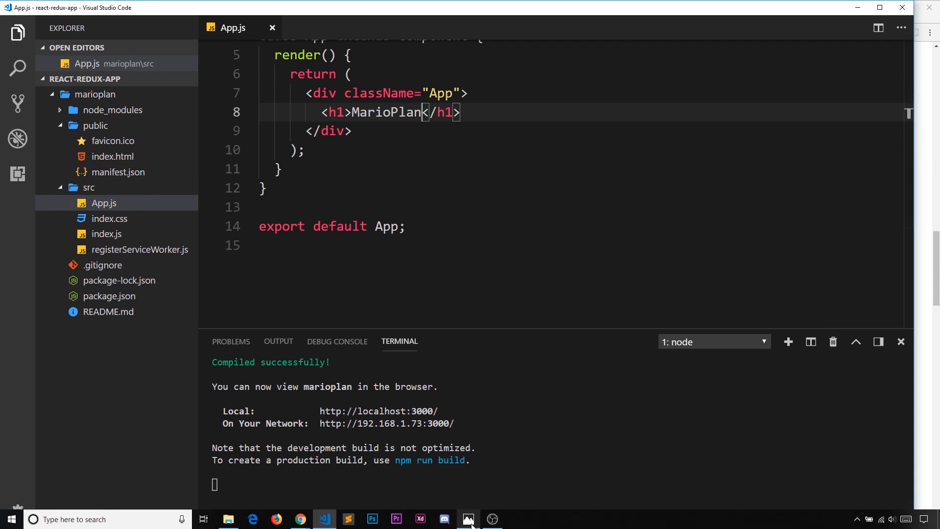
Step: Review the component-tree diagram in Photos and bring up the src folder's context menu
{"action": "left_click", "coordinate": [469, 519]}
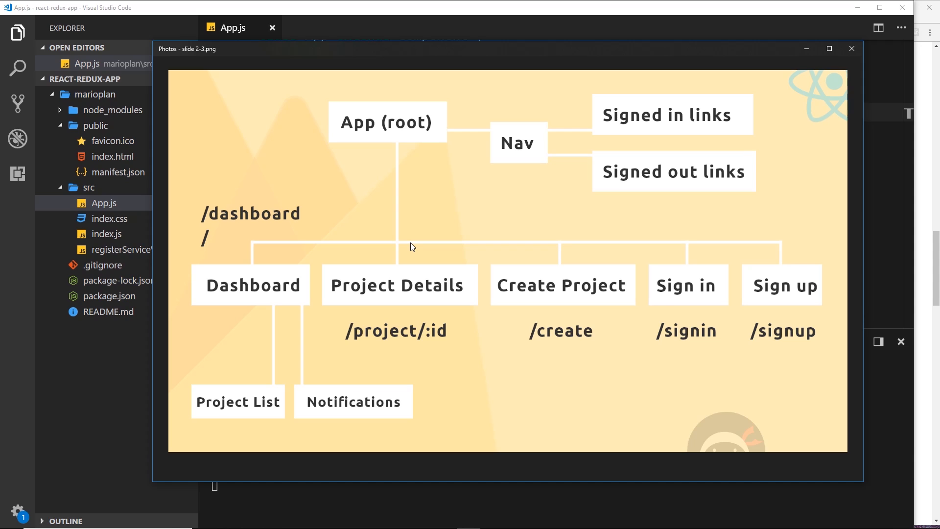
{"action": "mouse_move", "coordinate": [489, 148]}
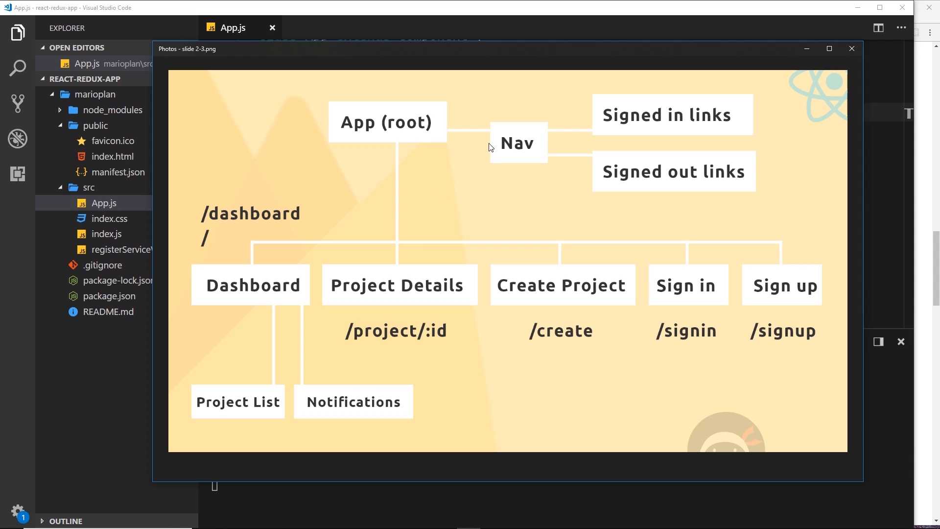
{"action": "mouse_move", "coordinate": [695, 123]}
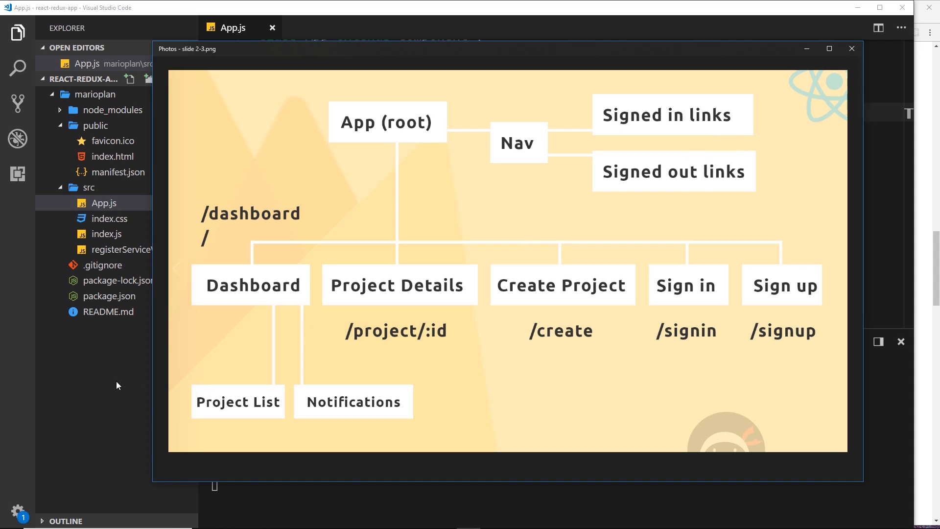
{"action": "right_click", "coordinate": [89, 187]}
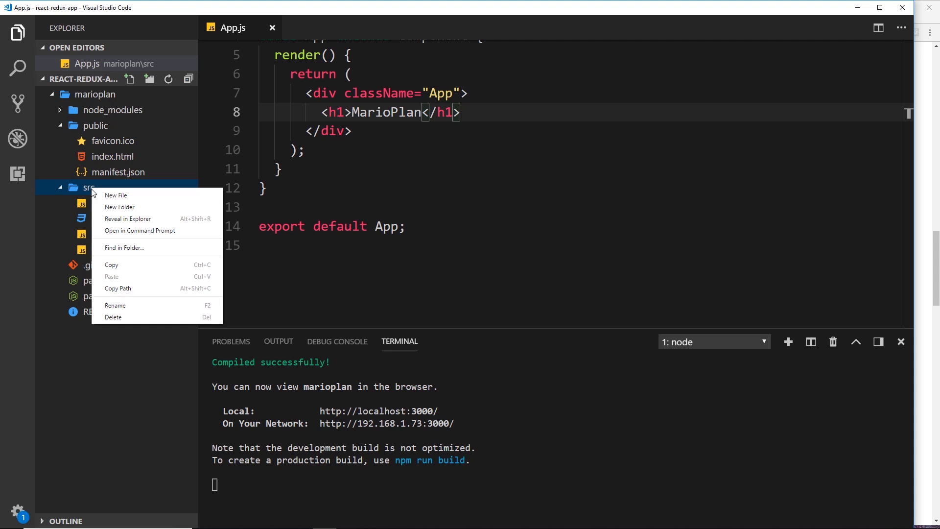
Step: Create a components folder in src with auth and dashboard subfolders
{"action": "left_click", "coordinate": [119, 206]}
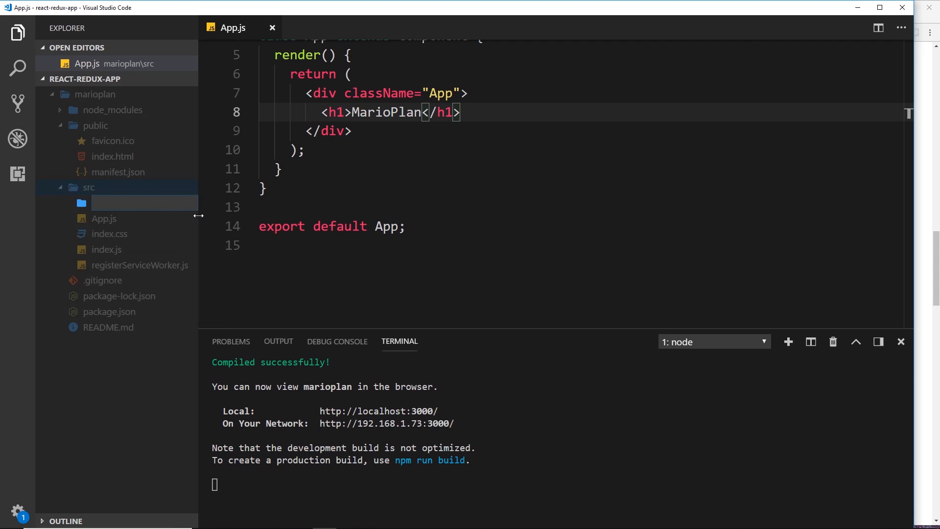
{"action": "type", "text": "components"}
{"action": "type", "text": "auth"}
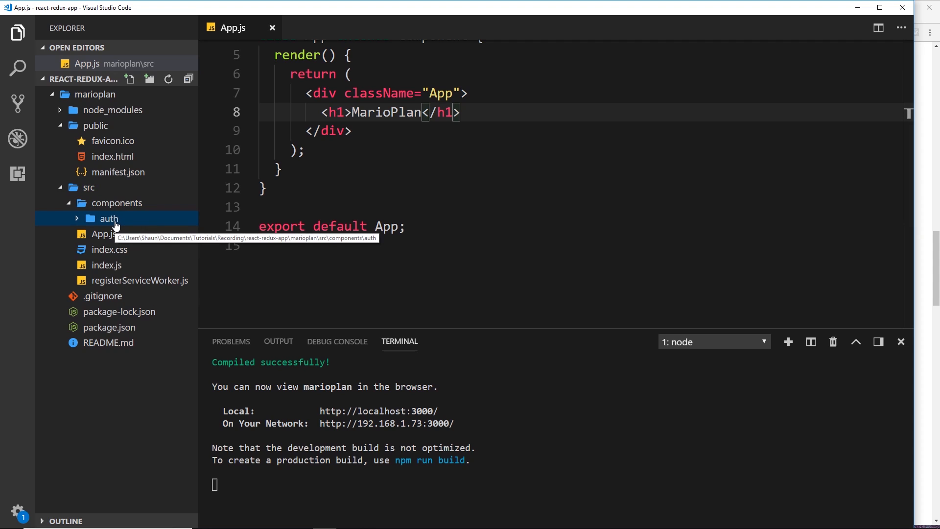
{"action": "right_click", "coordinate": [117, 203]}
{"action": "type", "text": "da"}
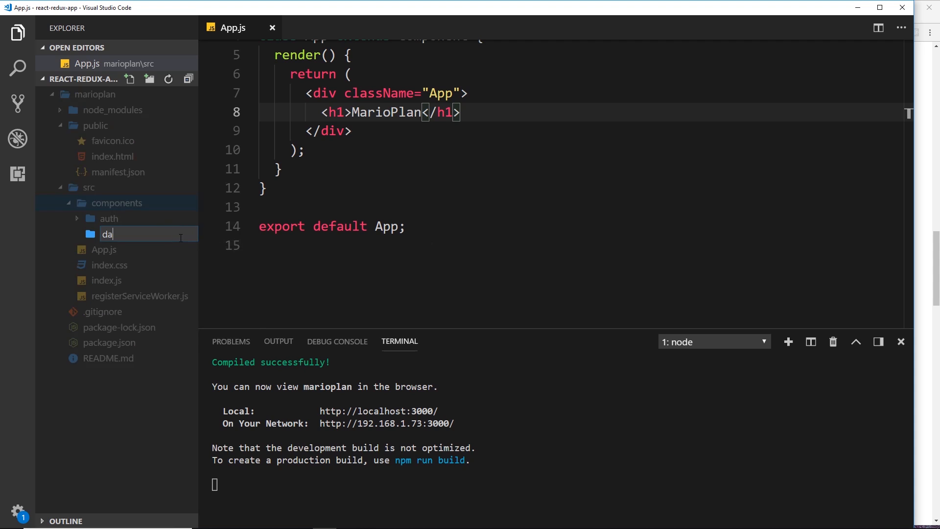
{"action": "type", "text": "shboard"}
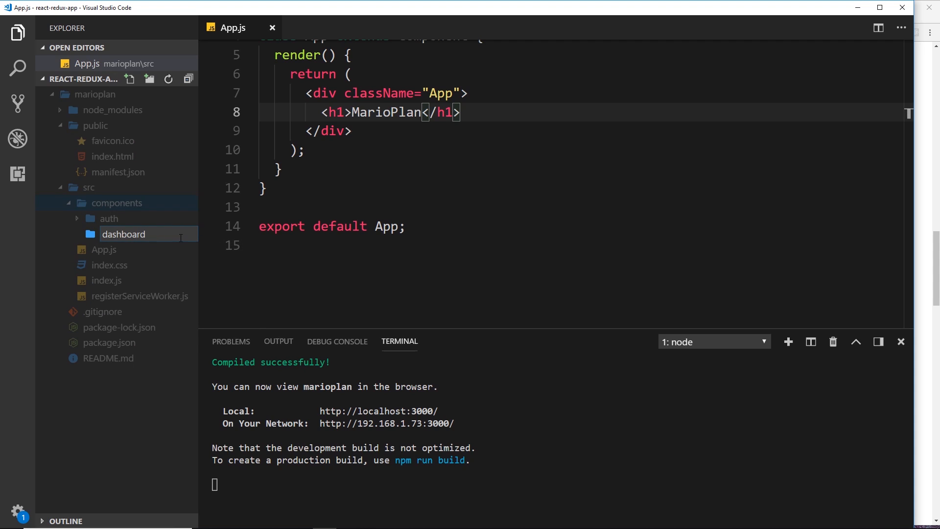
Step: Add layout and projects subfolders inside components
{"action": "right_click", "coordinate": [116, 202]}
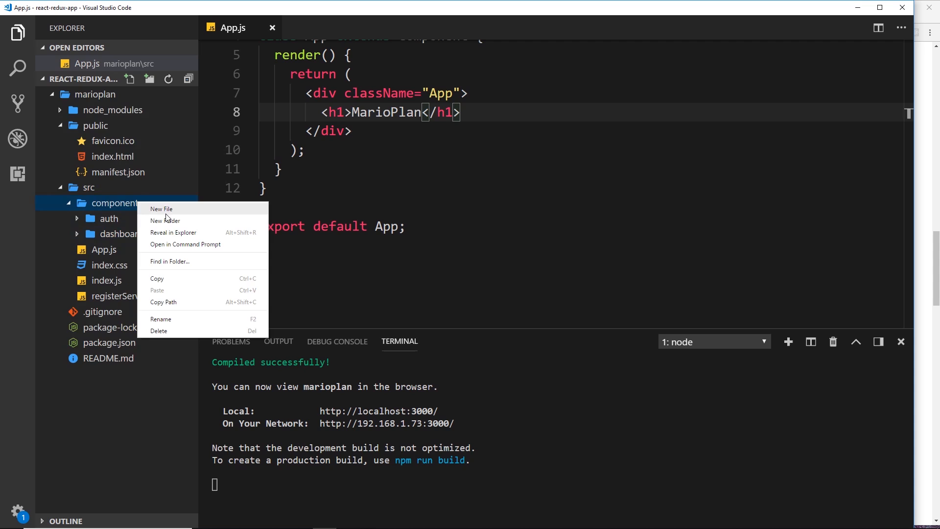
{"action": "left_click", "coordinate": [166, 220]}
{"action": "type", "text": "layout"}
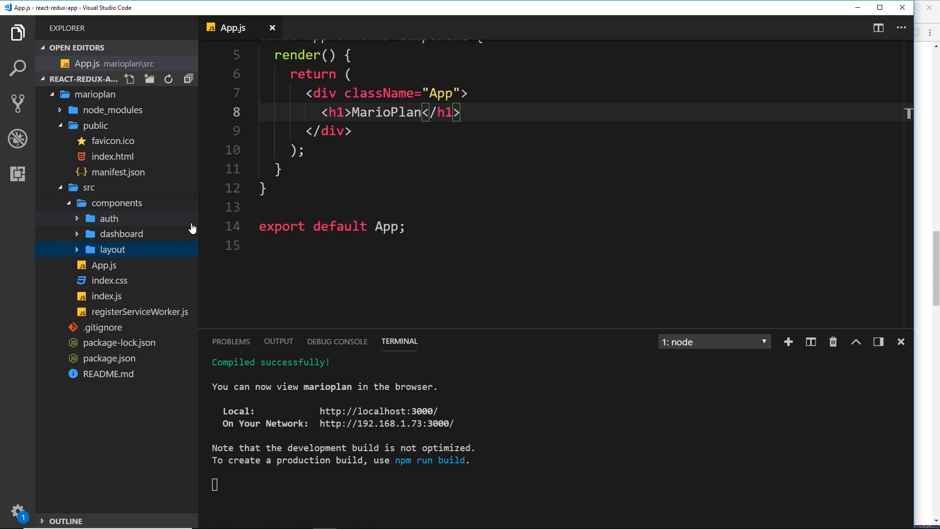
{"action": "right_click", "coordinate": [117, 203]}
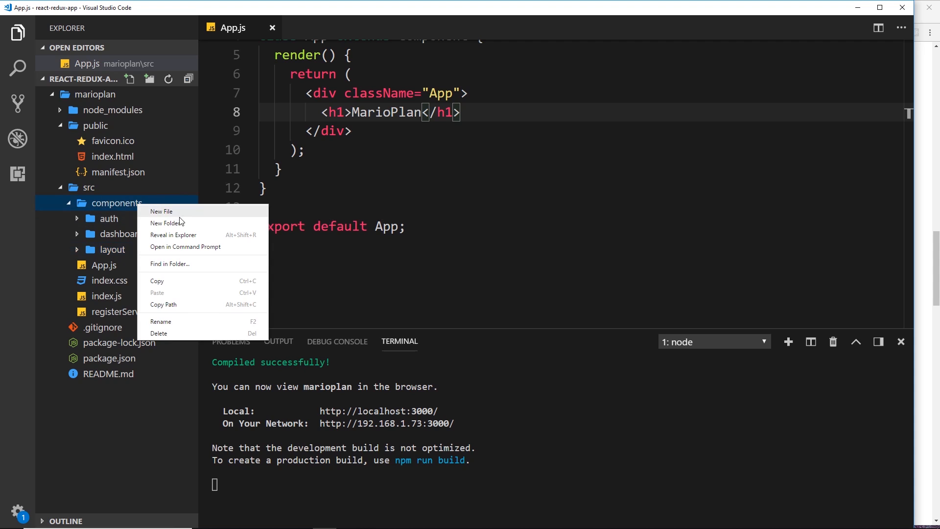
{"action": "left_click", "coordinate": [165, 224]}
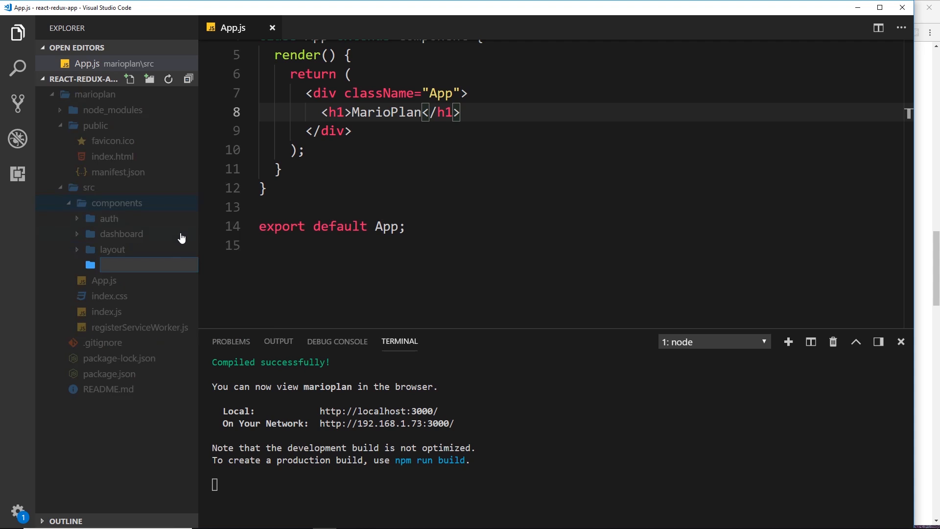
{"action": "type", "text": "projects"}
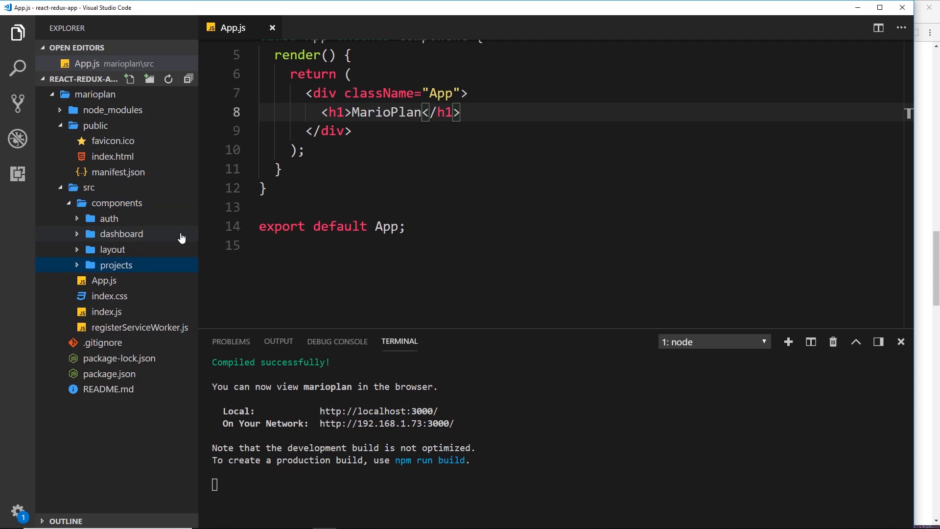
{"action": "mouse_move", "coordinate": [113, 250]}
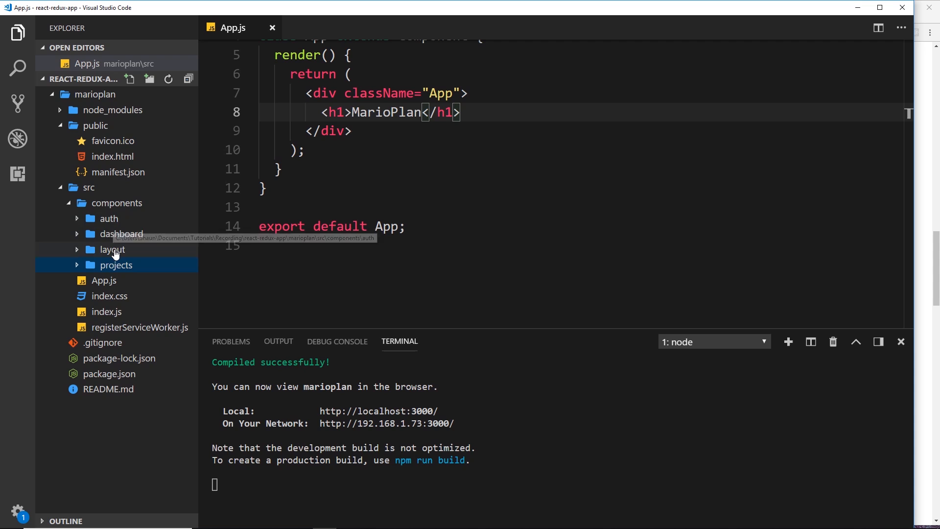
Step: Create an empty Navbar.js file in the layout folder and close it
{"action": "right_click", "coordinate": [112, 249]}
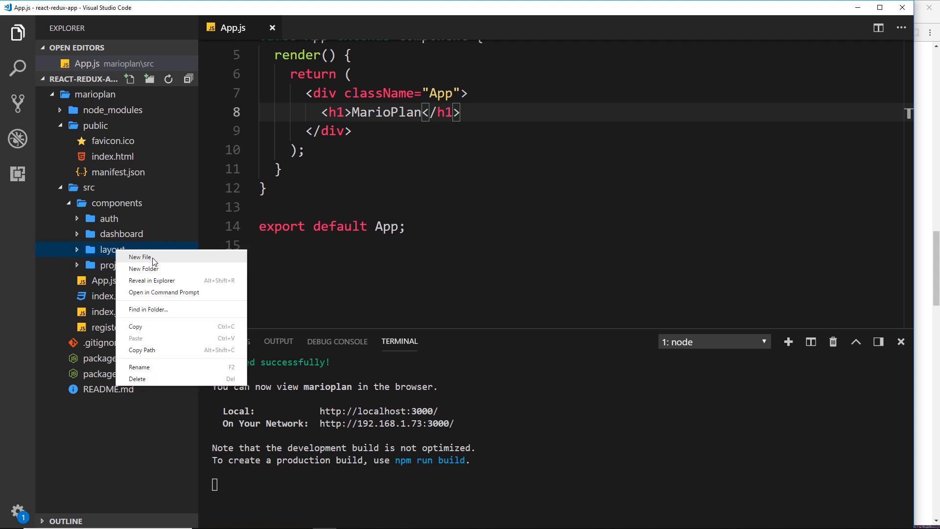
{"action": "left_click", "coordinate": [140, 256]}
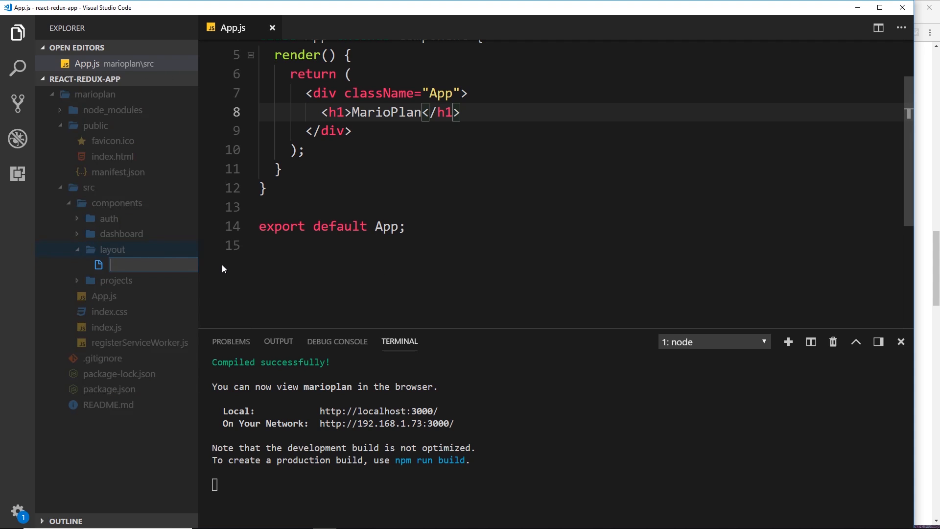
{"action": "type", "text": "Navbar.js"}
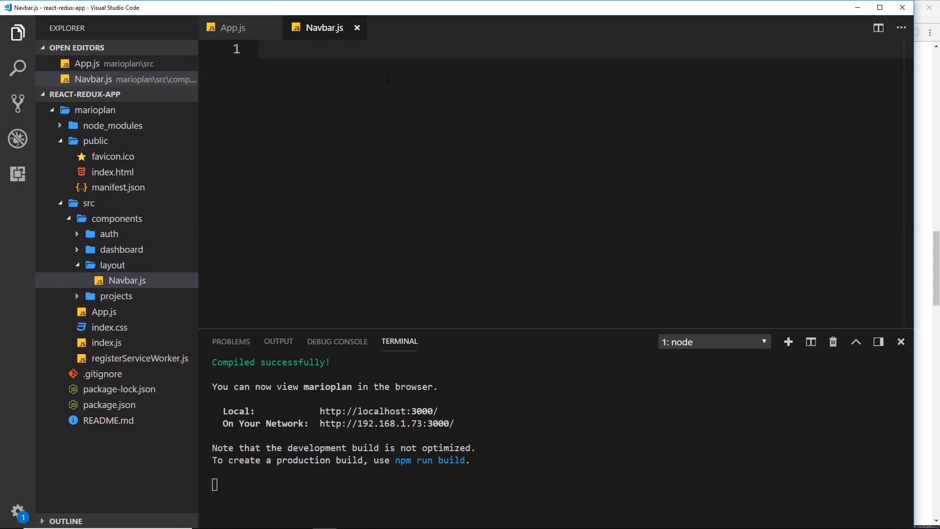
{"action": "left_click", "coordinate": [356, 27]}
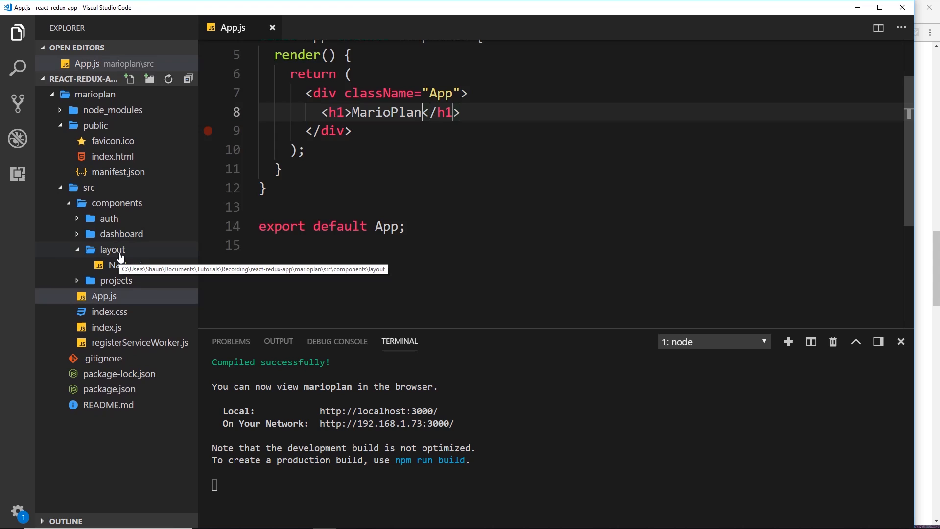
Step: Create the SignedInLinks.js file in the layout folder
{"action": "right_click", "coordinate": [112, 250]}
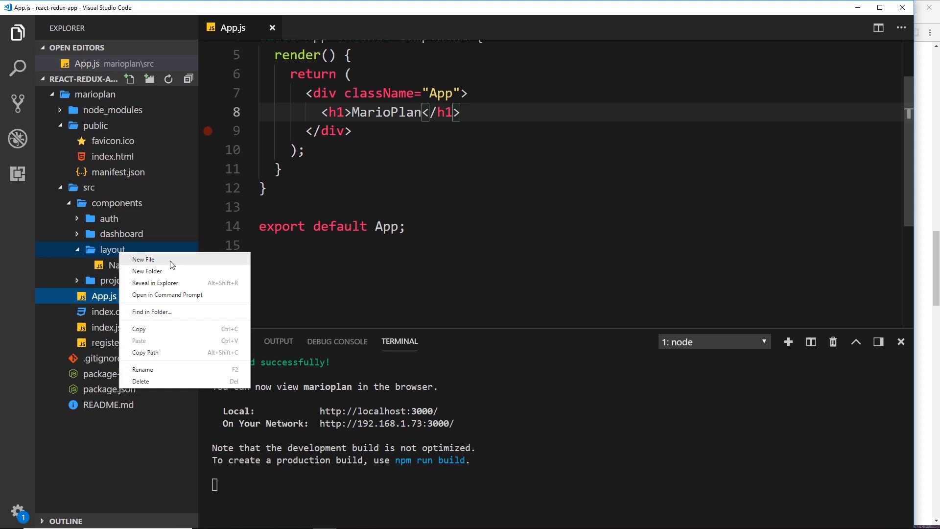
{"action": "left_click", "coordinate": [143, 258]}
{"action": "type", "text": "SignedInLinks"}
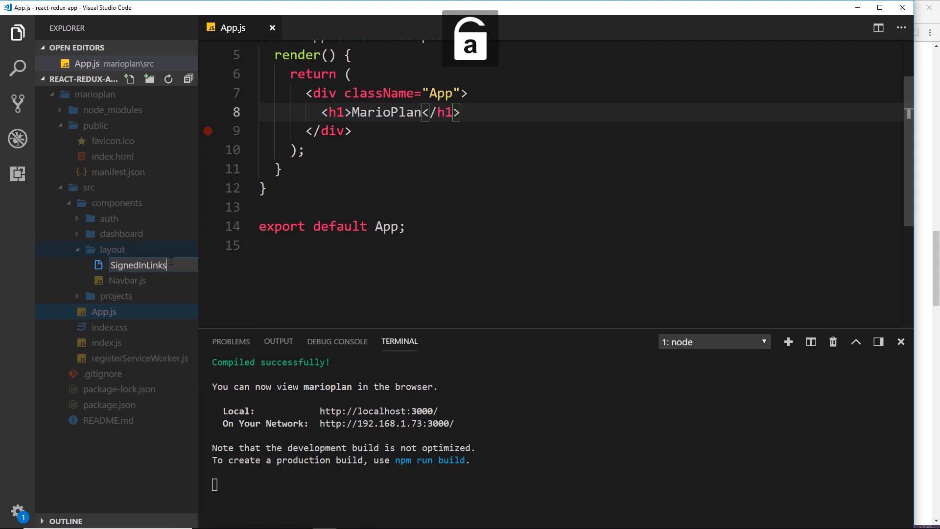
{"action": "type", "text": ".js"}
{"action": "key", "text": "Enter"}
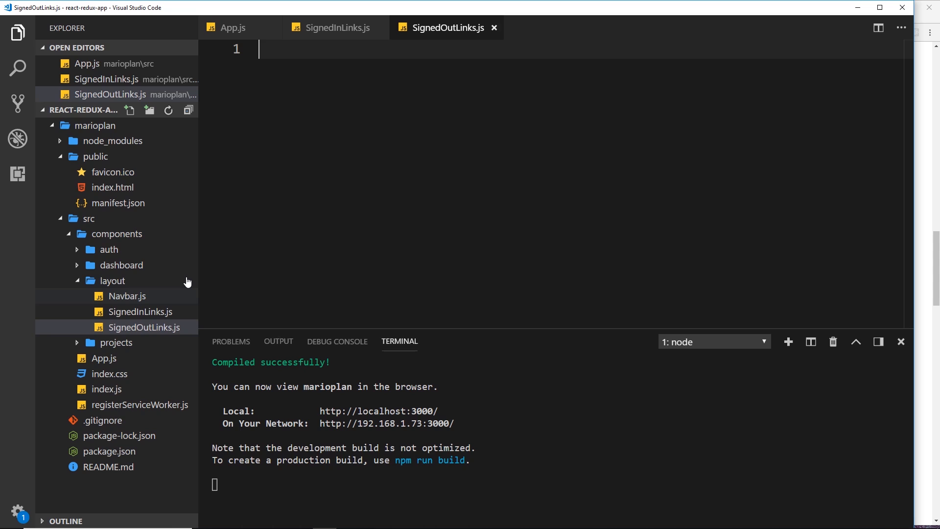
{"action": "mouse_move", "coordinate": [132, 282]}
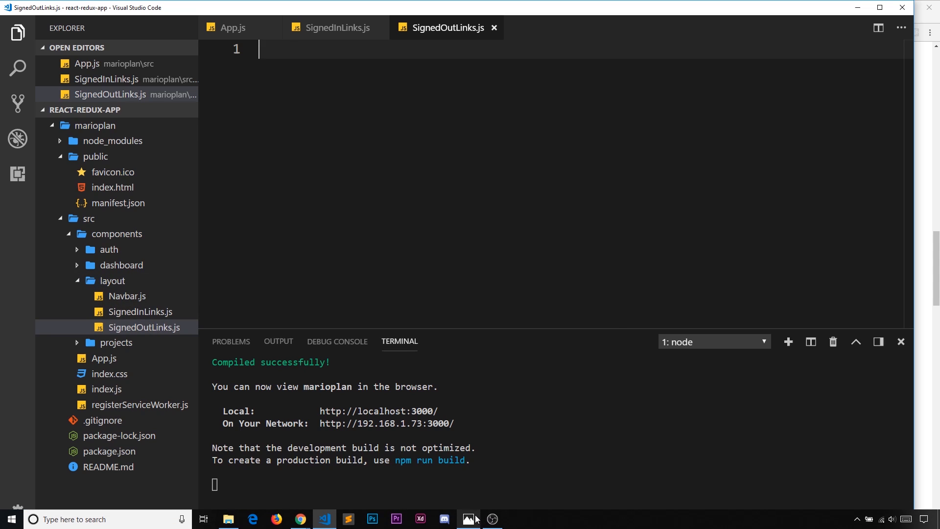
{"action": "left_click", "coordinate": [469, 519]}
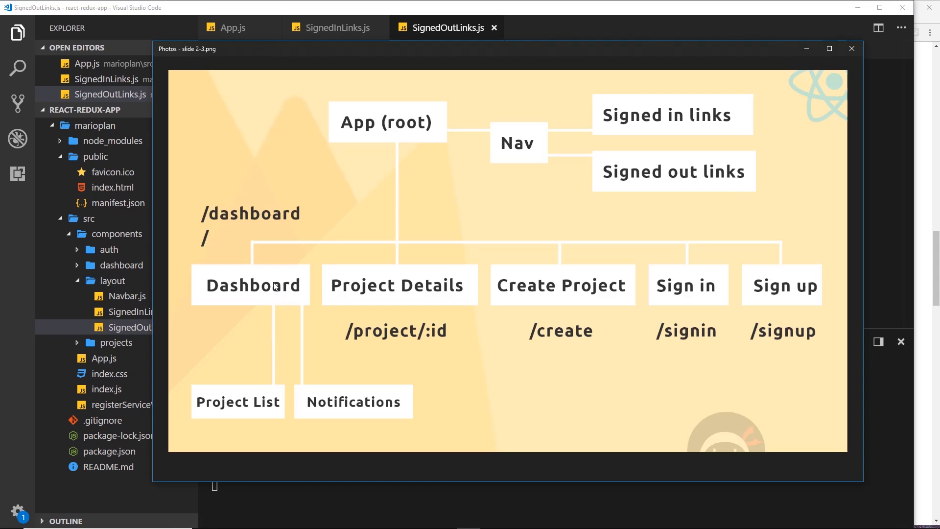
{"action": "mouse_move", "coordinate": [329, 405]}
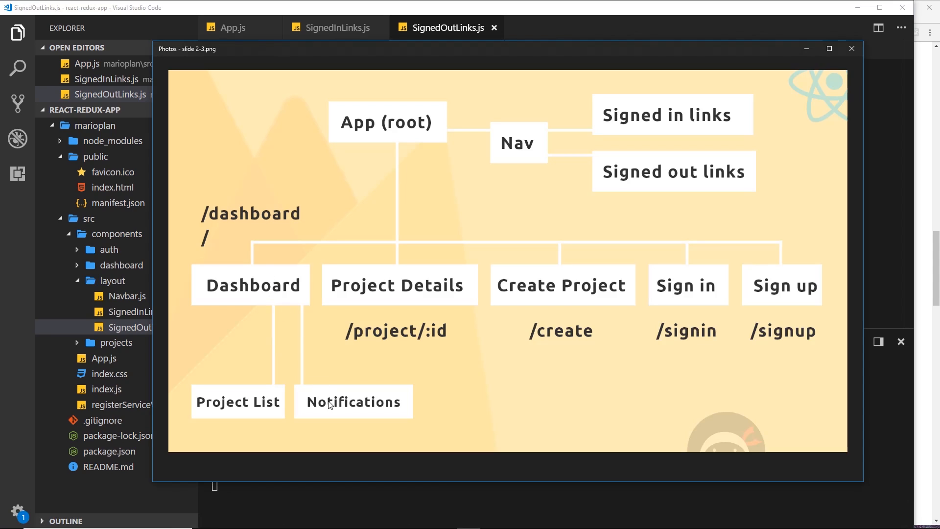
{"action": "mouse_move", "coordinate": [292, 273]}
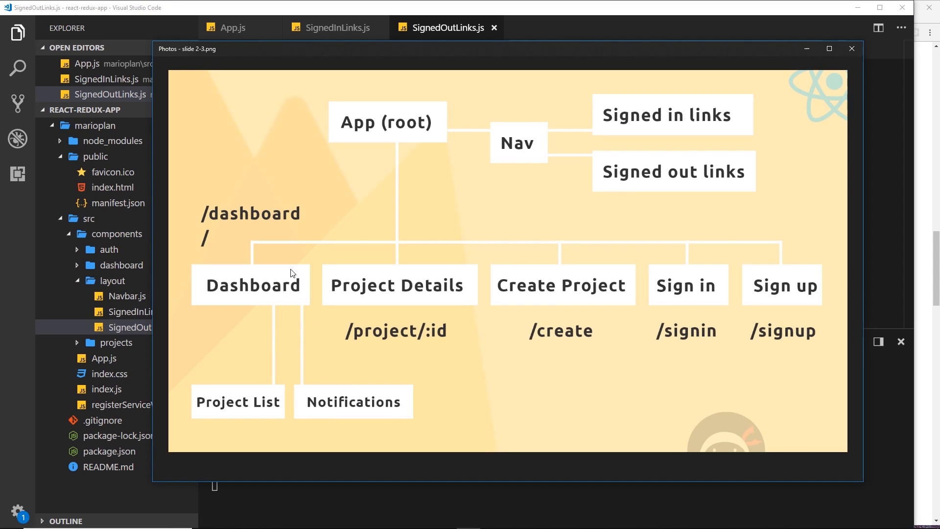
{"action": "mouse_move", "coordinate": [209, 267]}
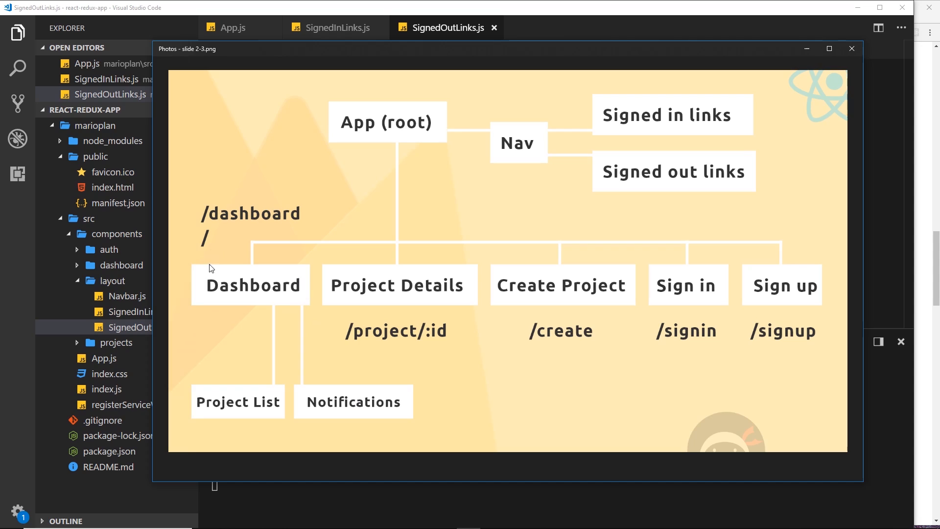
{"action": "mouse_move", "coordinate": [342, 377]}
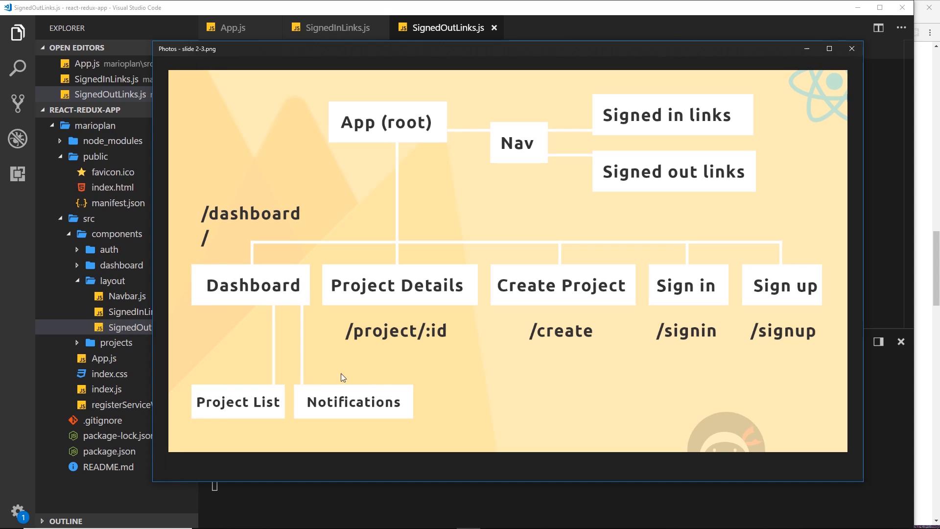
{"action": "mouse_move", "coordinate": [231, 364]}
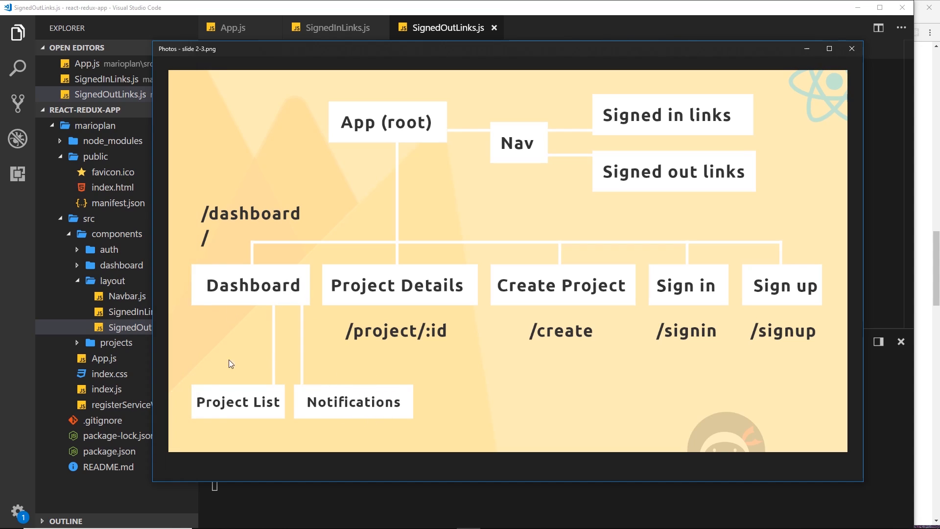
{"action": "mouse_move", "coordinate": [270, 302]}
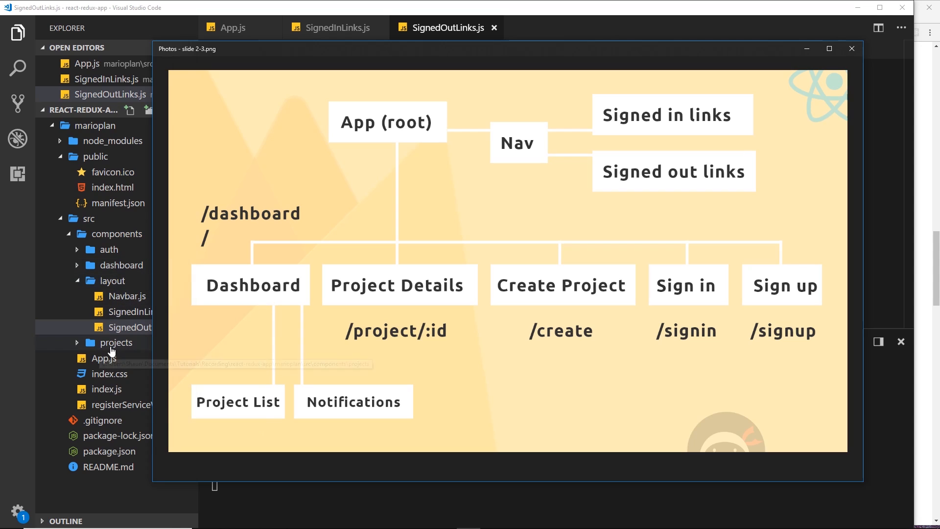
{"action": "mouse_move", "coordinate": [236, 389]}
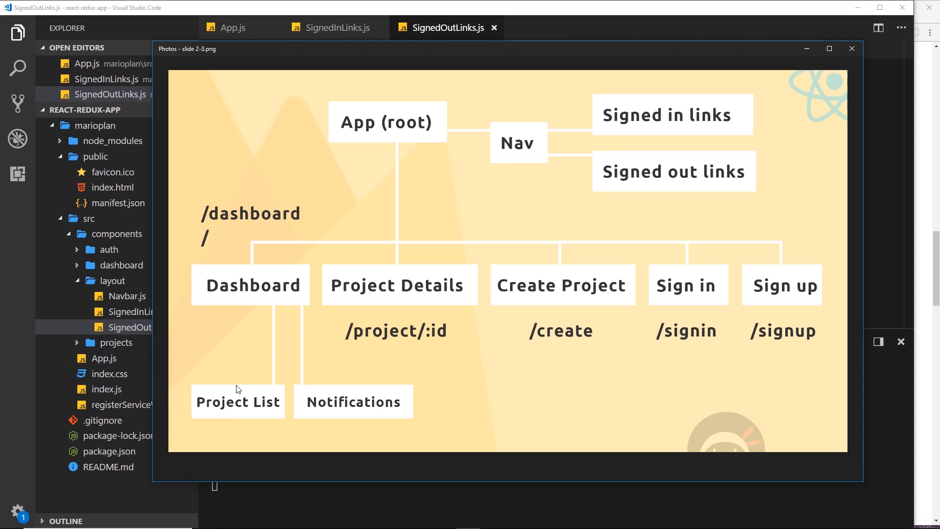
{"action": "mouse_move", "coordinate": [113, 342]}
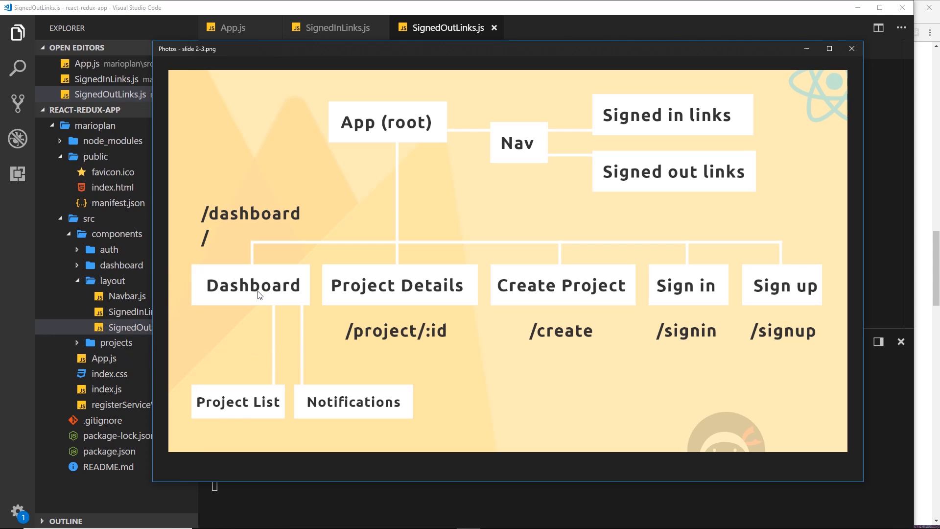
{"action": "mouse_move", "coordinate": [287, 324]}
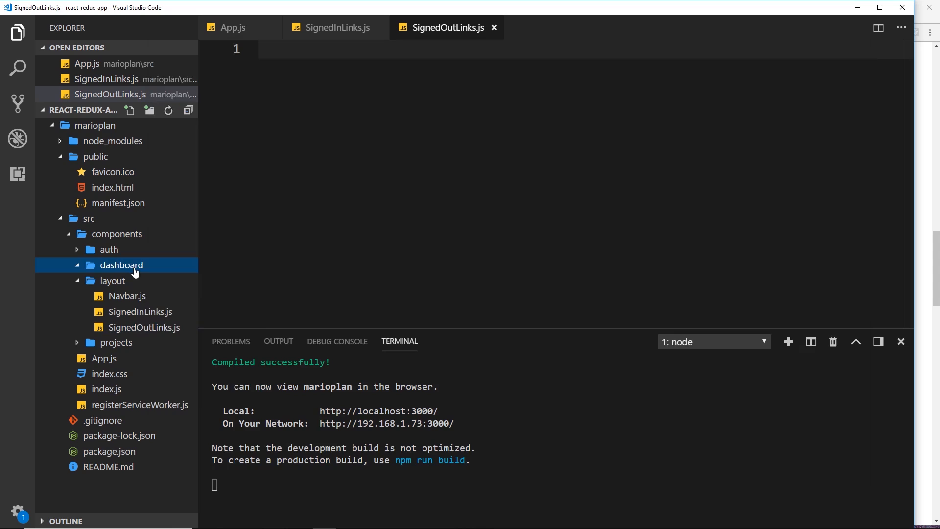
Step: Create empty Dashboard.js and Notifications.js files in the dashboard folder
{"action": "left_click", "coordinate": [131, 111]}
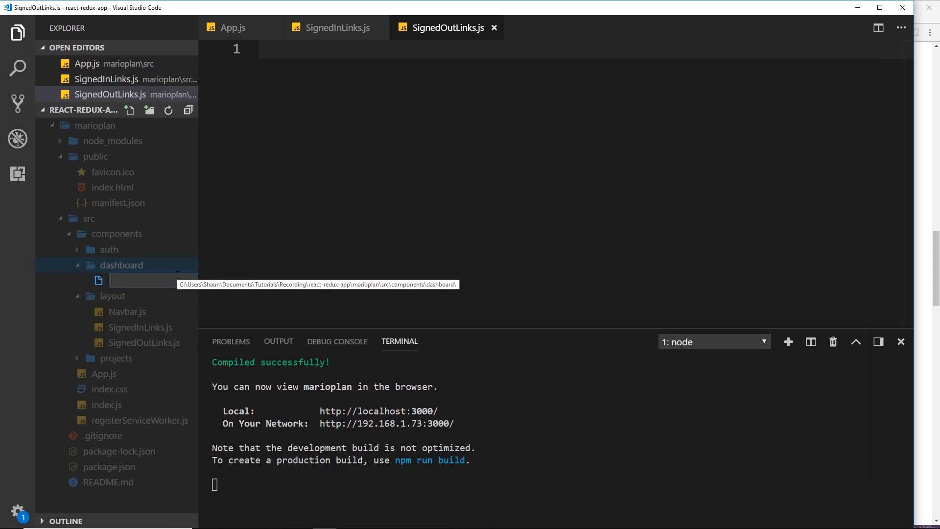
{"action": "type", "text": "Dashboard"}
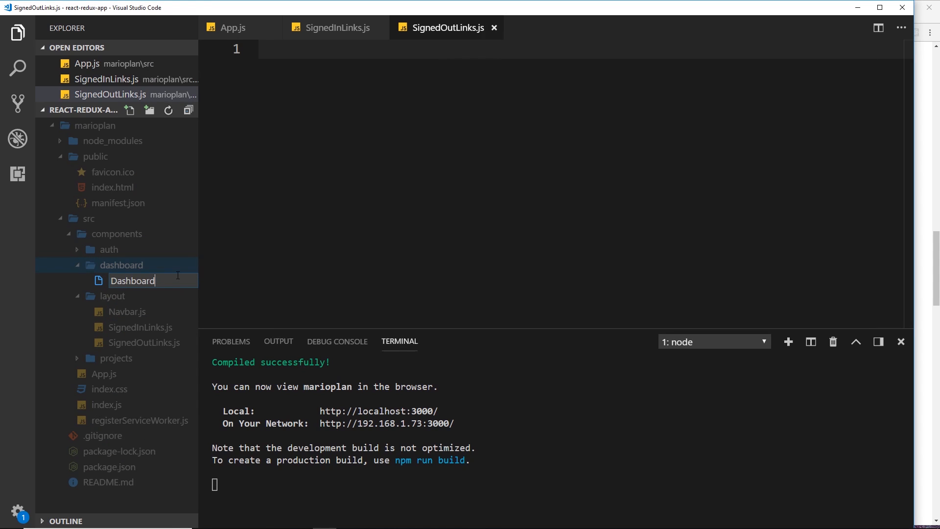
{"action": "type", "text": ".js"}
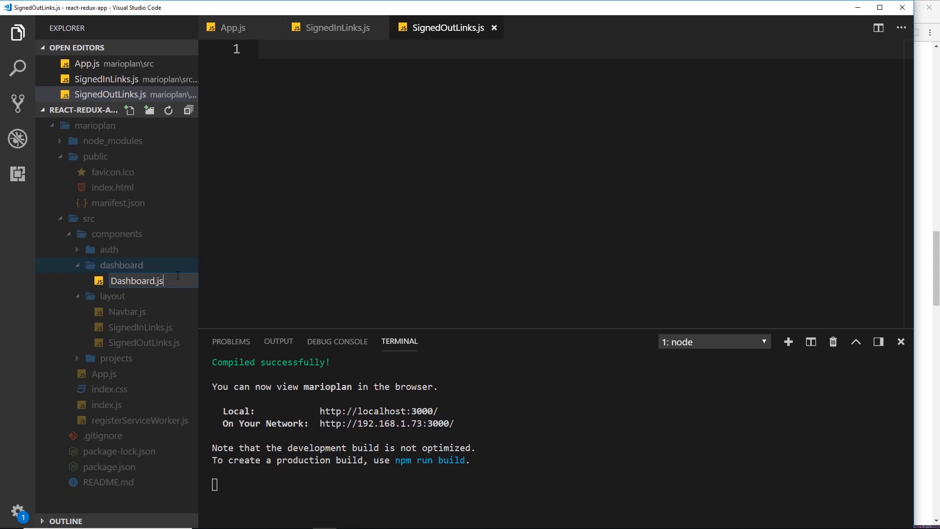
{"action": "right_click", "coordinate": [136, 296]}
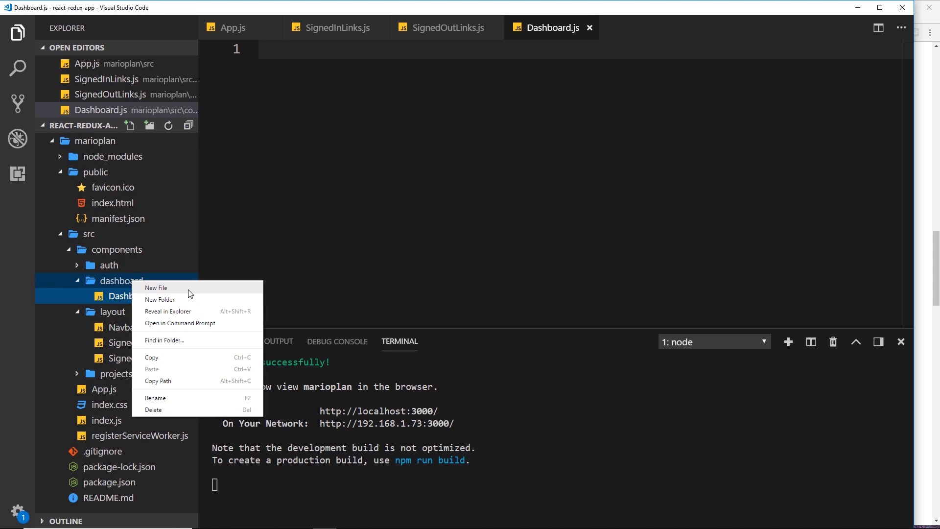
{"action": "left_click", "coordinate": [157, 288]}
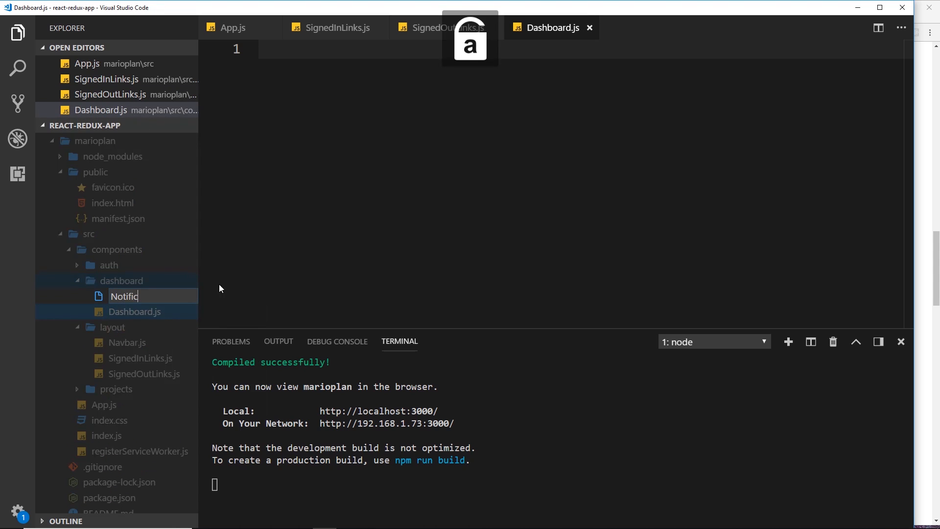
{"action": "type", "text": "ations.j"}
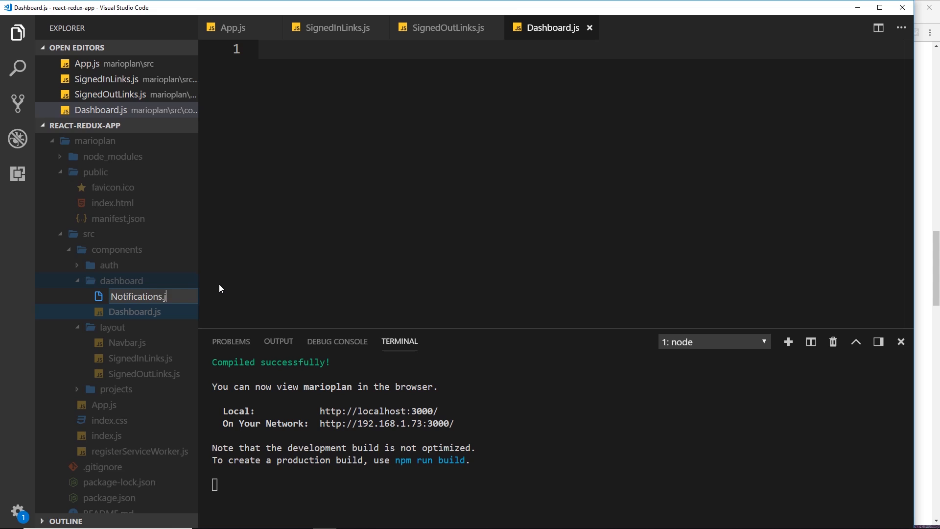
{"action": "key", "text": "Enter"}
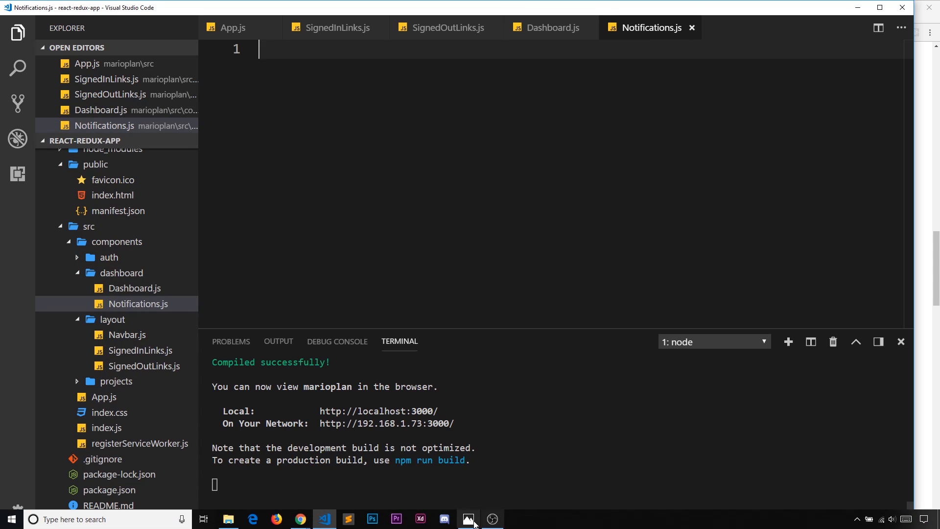
Step: Check the component diagram slide in Photos again, then minimize it
{"action": "left_click", "coordinate": [469, 519]}
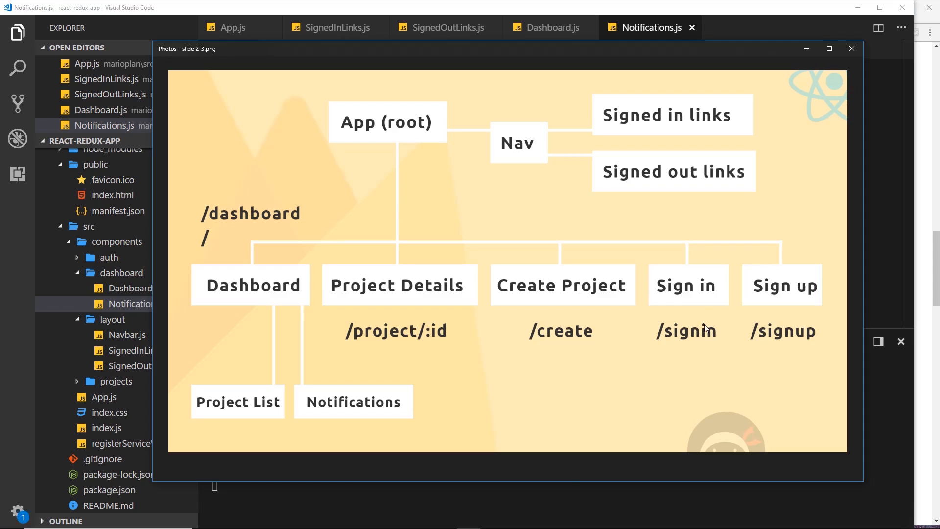
{"action": "mouse_move", "coordinate": [800, 303]}
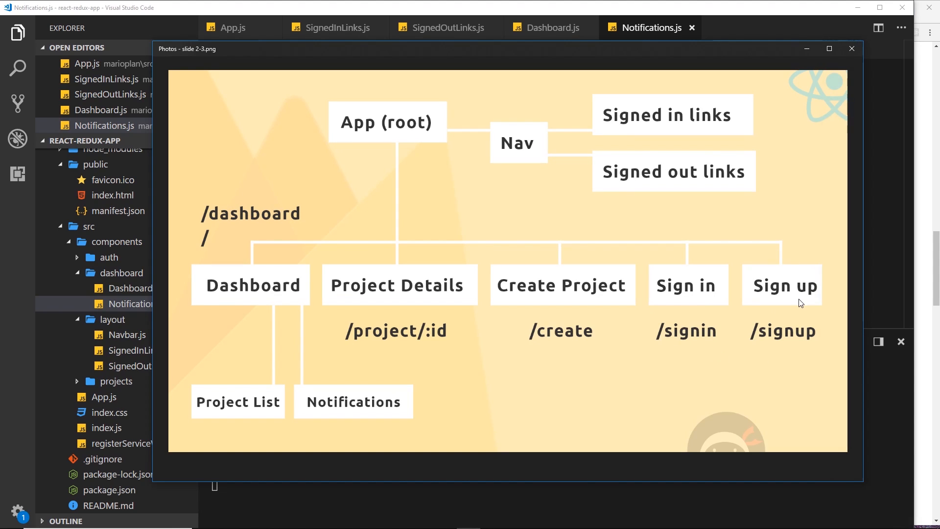
{"action": "mouse_move", "coordinate": [700, 256]}
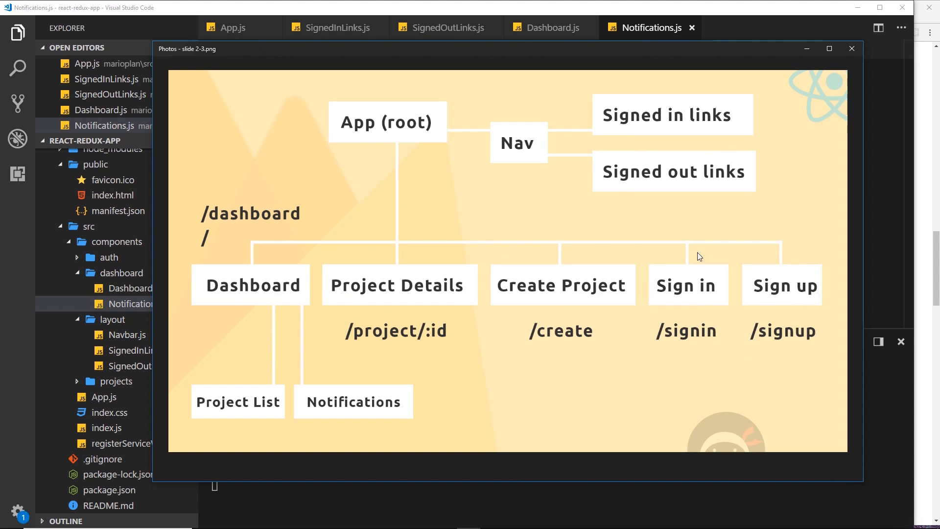
{"action": "left_click", "coordinate": [851, 49]}
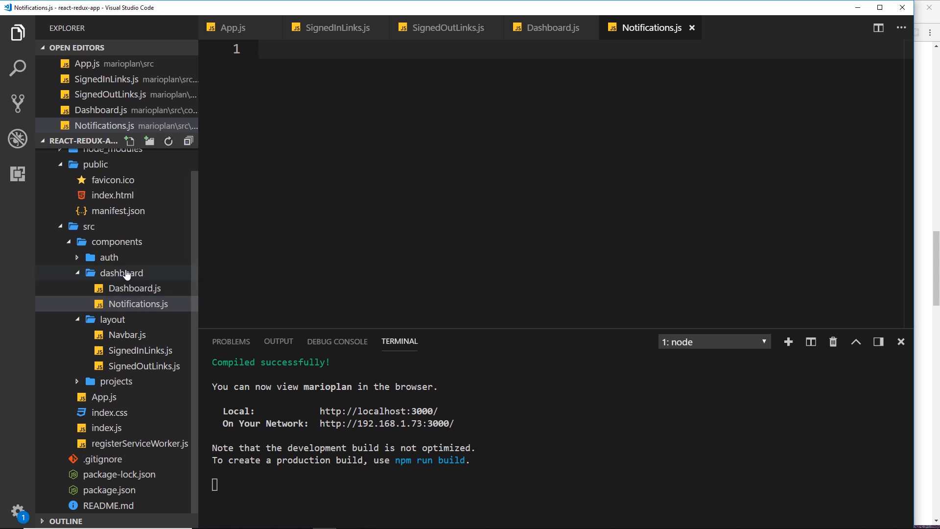
Step: Create empty SignIn.js and SignUp.js files inside the auth components folder
{"action": "right_click", "coordinate": [109, 257]}
{"action": "type", "text": "S"}
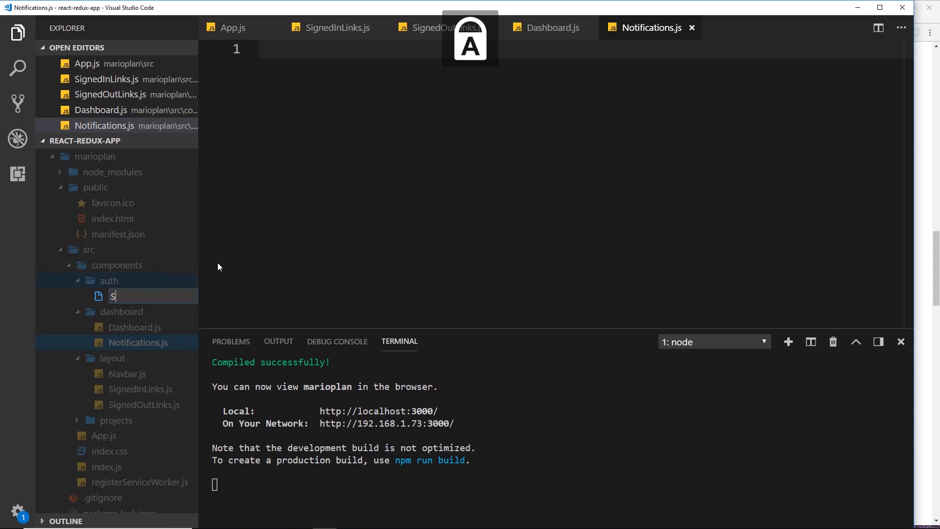
{"action": "type", "text": "ignIn."}
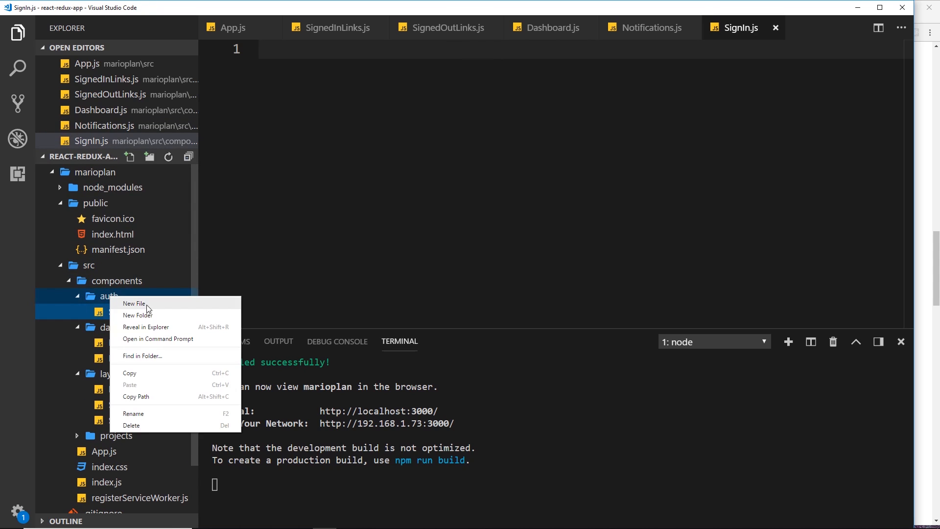
{"action": "left_click", "coordinate": [134, 304]}
{"action": "type", "text": "SignUp.js"}
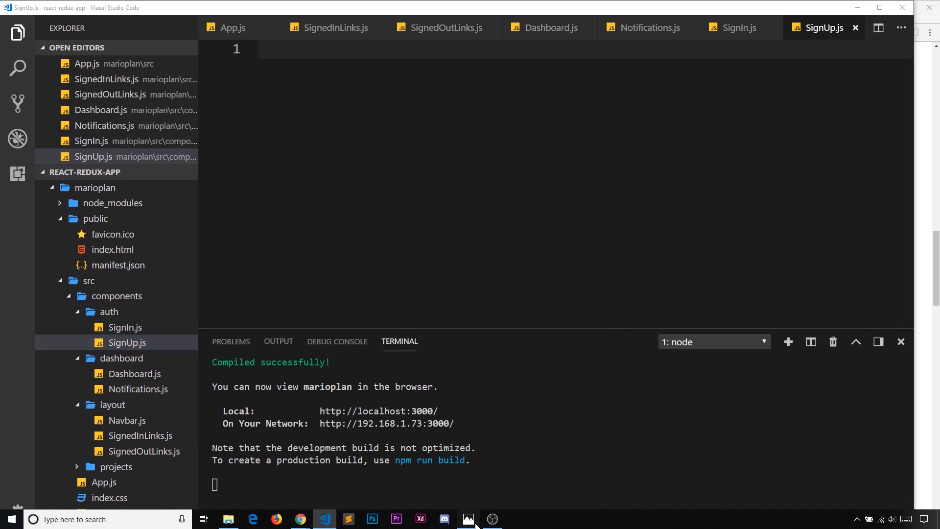
Step: Reopen the MarioPlan component-tree slide in Photos to review the Create Project branch
{"action": "left_click", "coordinate": [468, 519]}
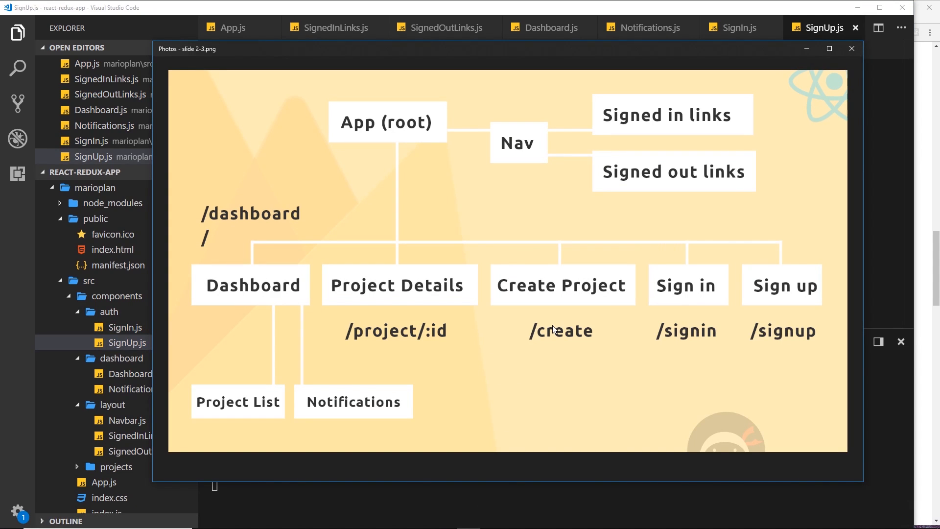
{"action": "mouse_move", "coordinate": [552, 328]}
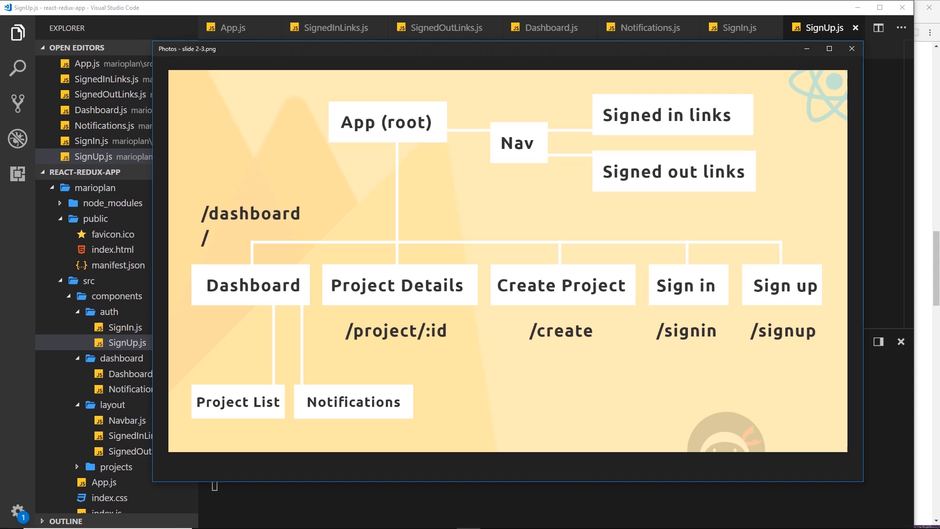
{"action": "mouse_move", "coordinate": [557, 287]}
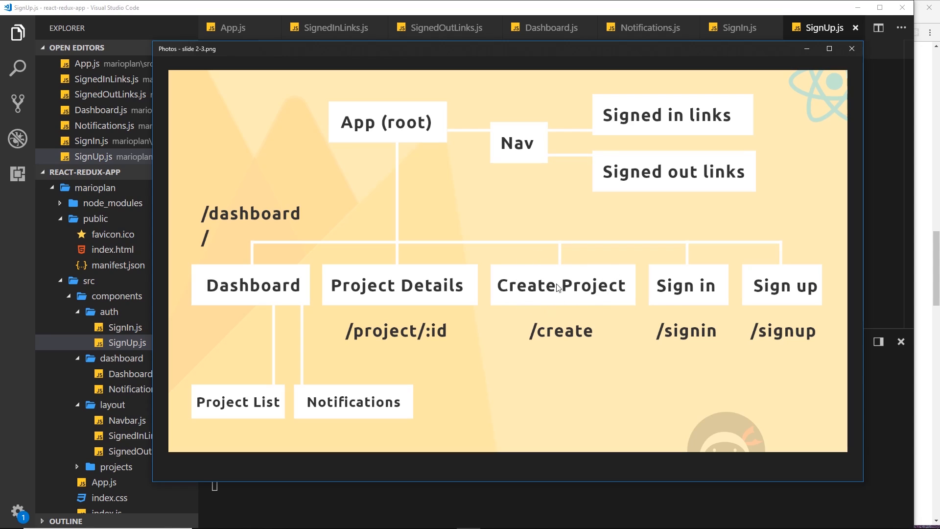
{"action": "mouse_move", "coordinate": [587, 345]}
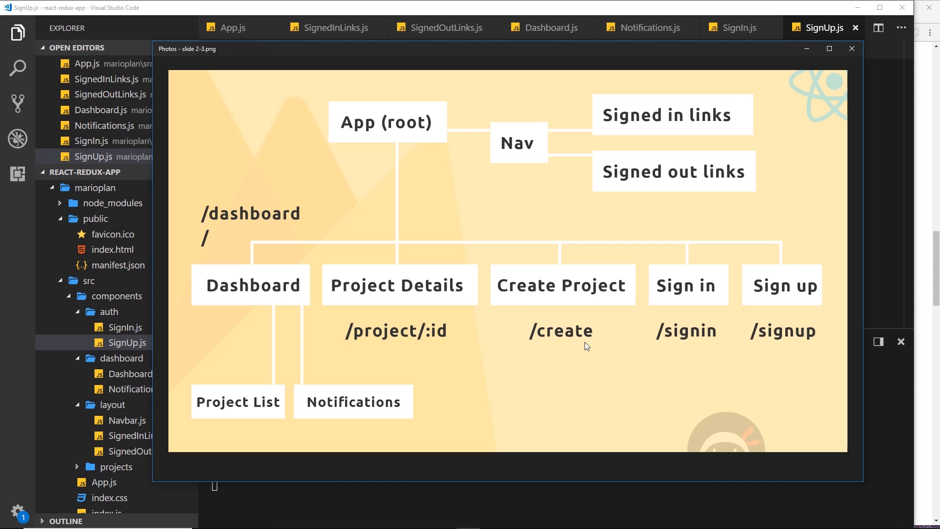
{"action": "mouse_move", "coordinate": [428, 303]}
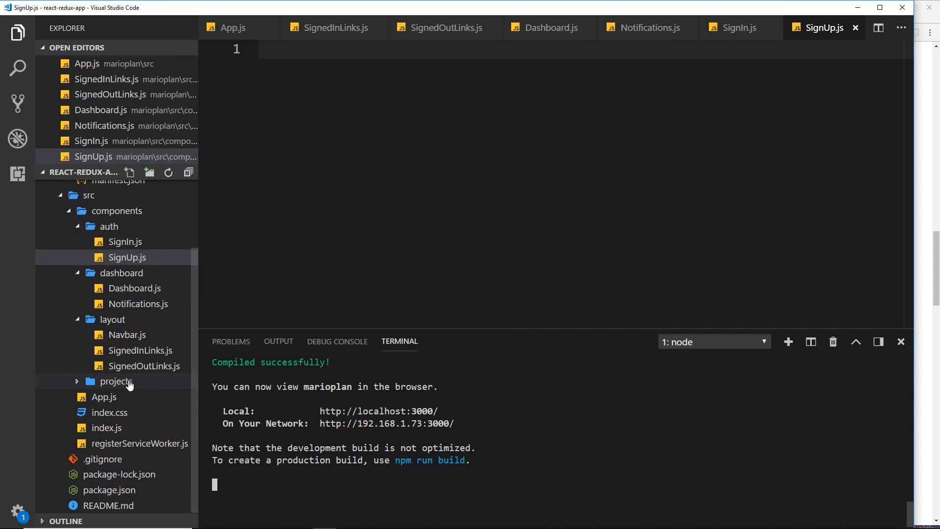
Step: Create empty CreateProject.js and ProjectDetails.js files in the projects folder
{"action": "type", "text": "Cre"}
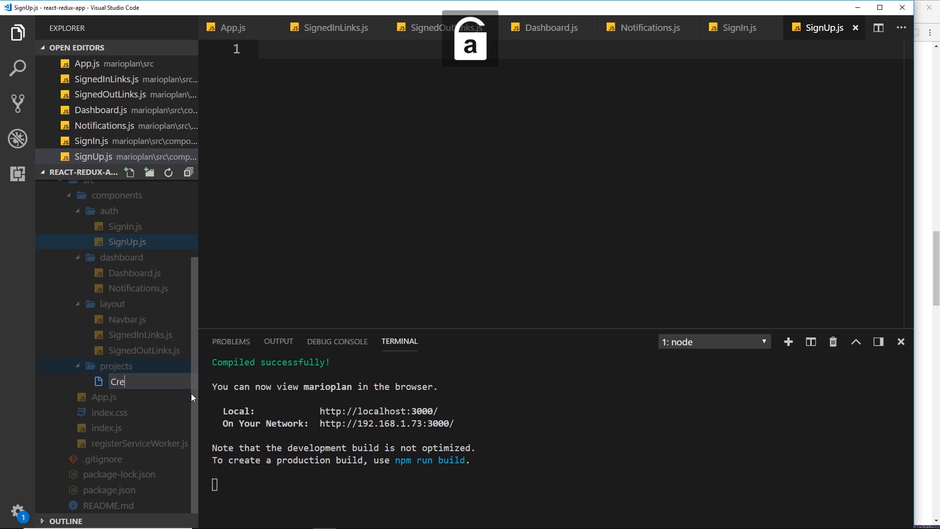
{"action": "type", "text": "ateProject.js"}
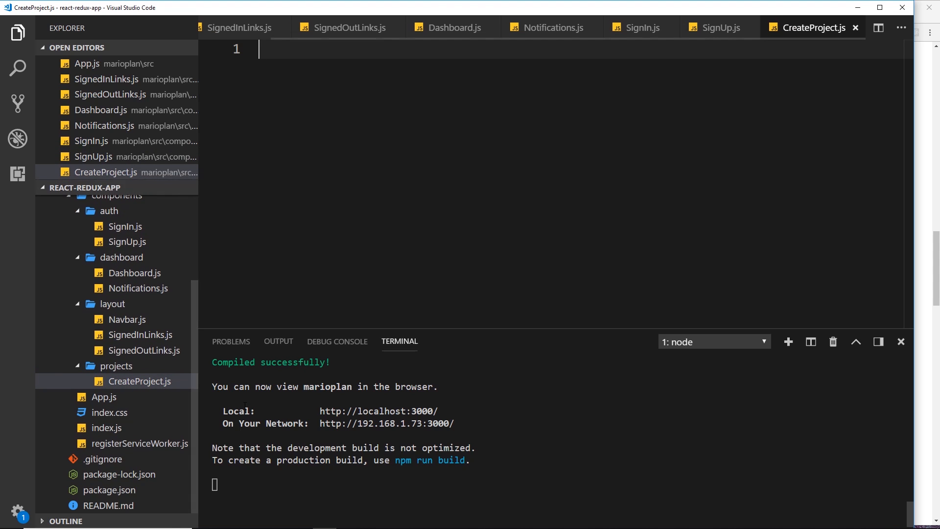
{"action": "left_click", "coordinate": [129, 188]}
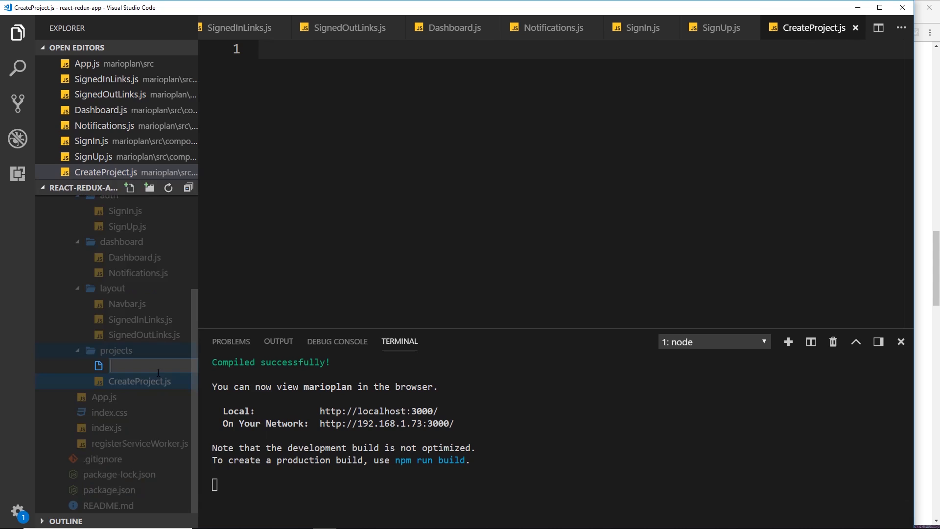
{"action": "type", "text": "Project"}
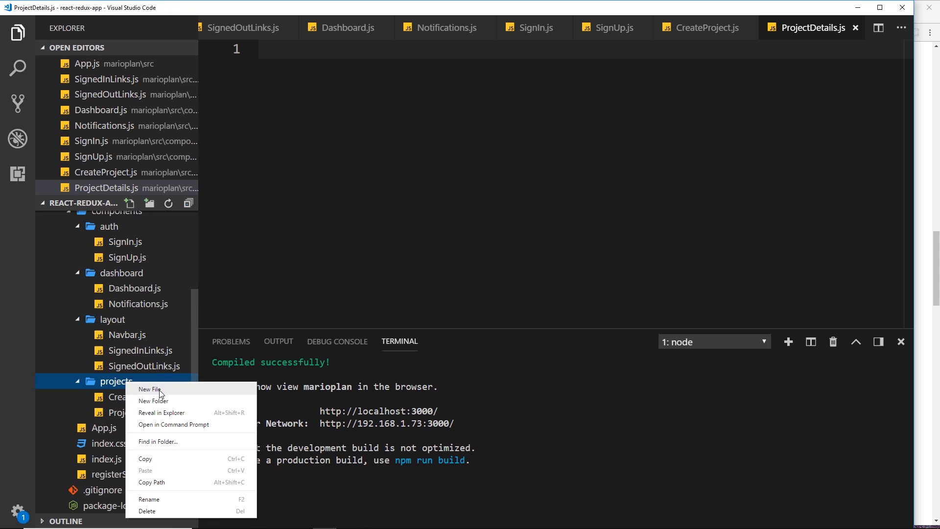
Step: Start a third projects file named ProjectList.js
{"action": "left_click", "coordinate": [149, 388]}
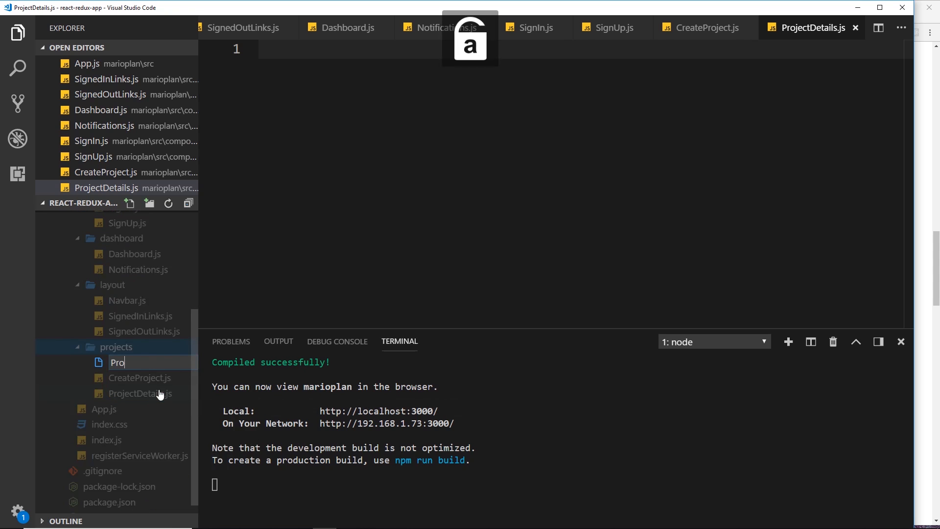
{"action": "type", "text": "jectList."}
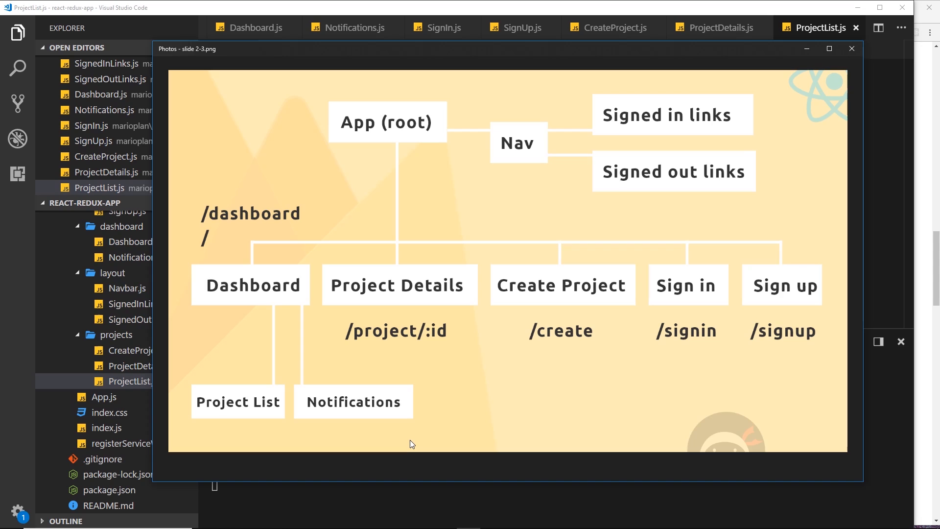
{"action": "mouse_move", "coordinate": [249, 442]}
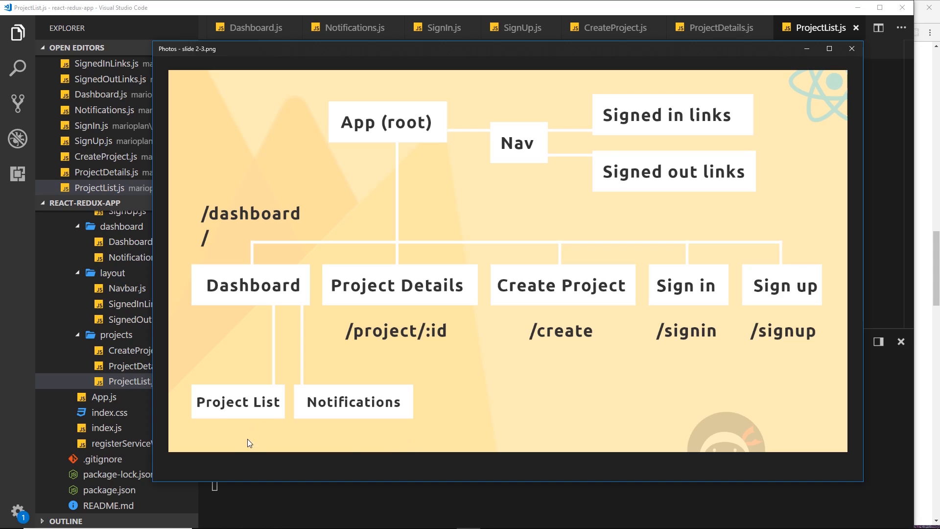
{"action": "mouse_move", "coordinate": [252, 420]}
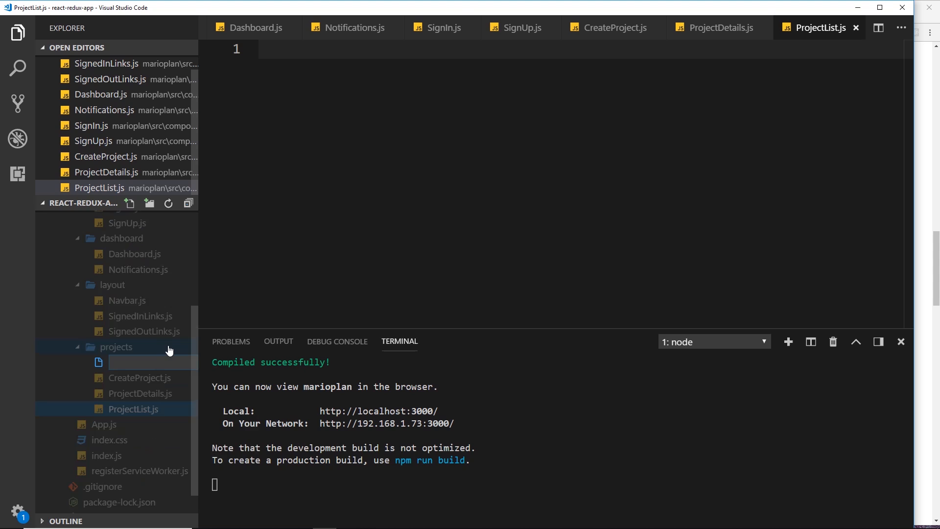
Step: Name the new projects file ProjectSummary.js, then switch the editor to App.js
{"action": "type", "text": "Project"}
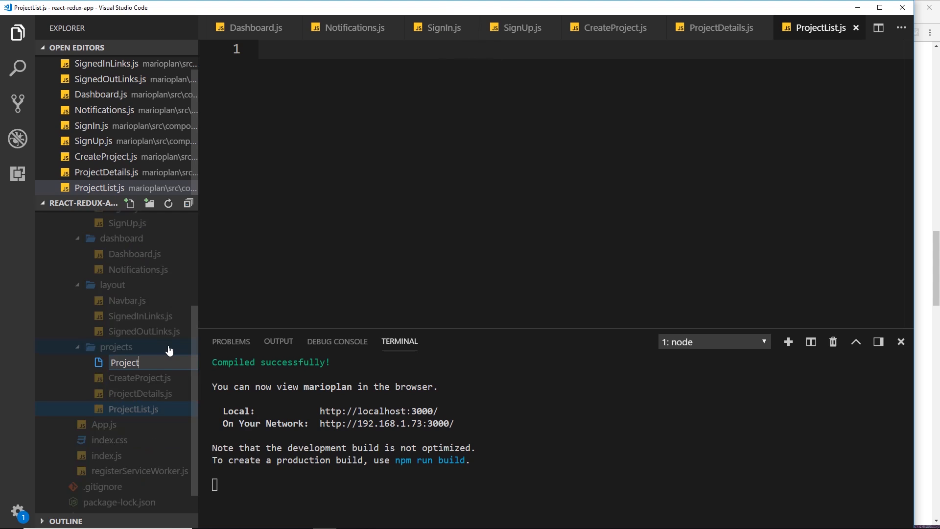
{"action": "type", "text": "Summary"}
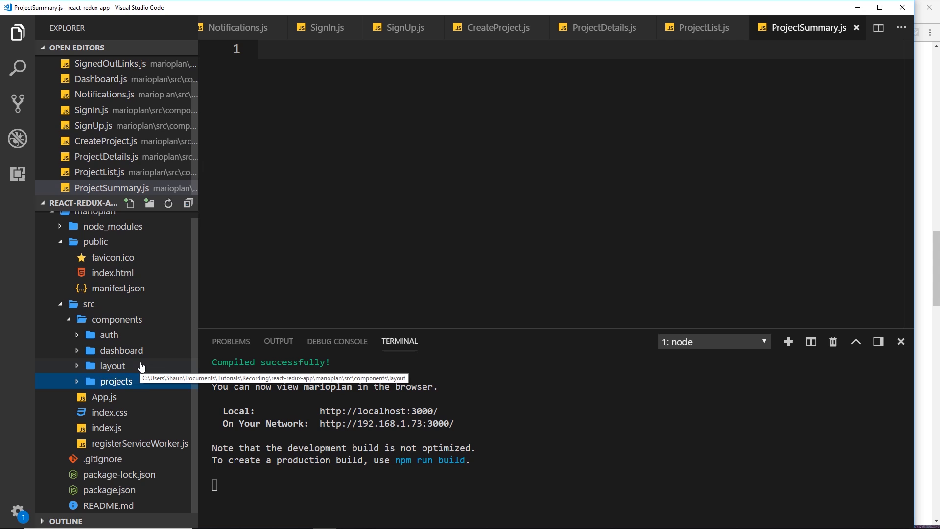
{"action": "left_click", "coordinate": [104, 396]}
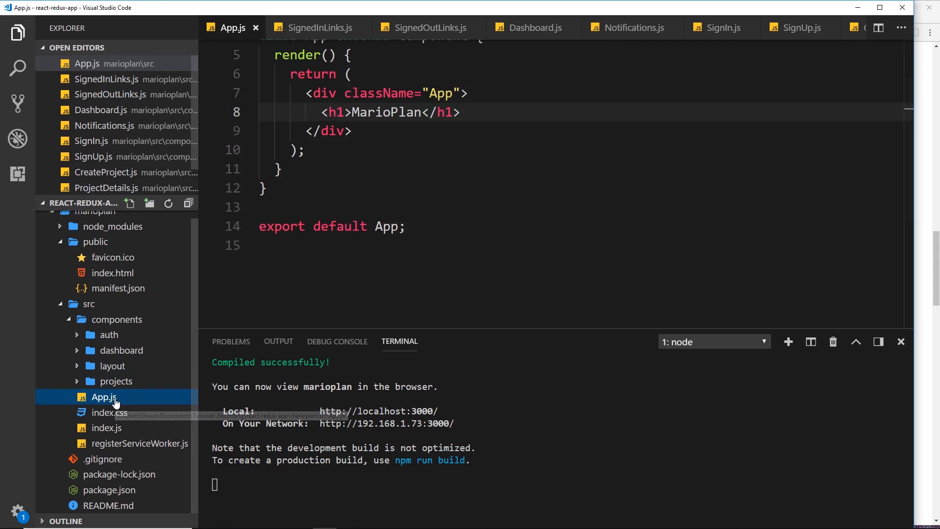
Step: Run cd marioplan and npm install react-router-dom in a second terminal, then add a blank line under the React import
{"action": "scroll", "scroll_direction": "up", "scroll_amount": 3}
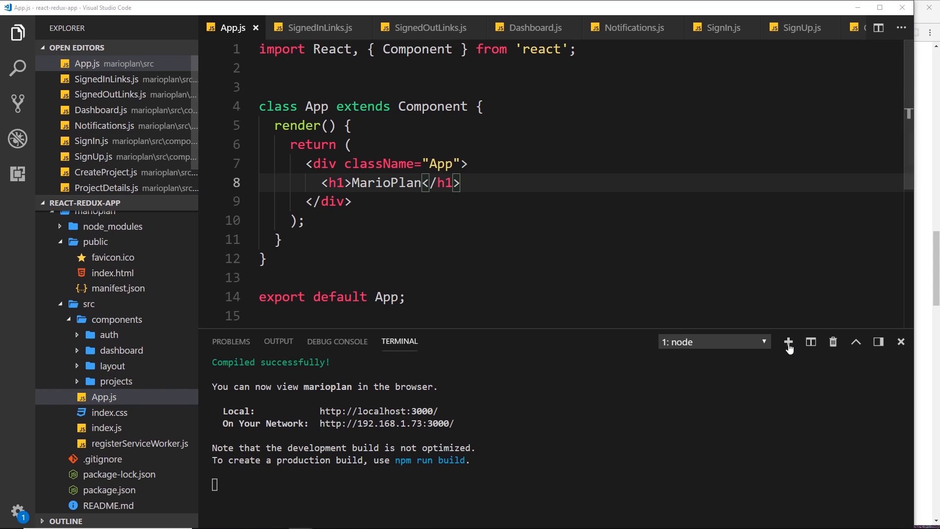
{"action": "left_click", "coordinate": [788, 342]}
{"action": "type", "text": "cd"}
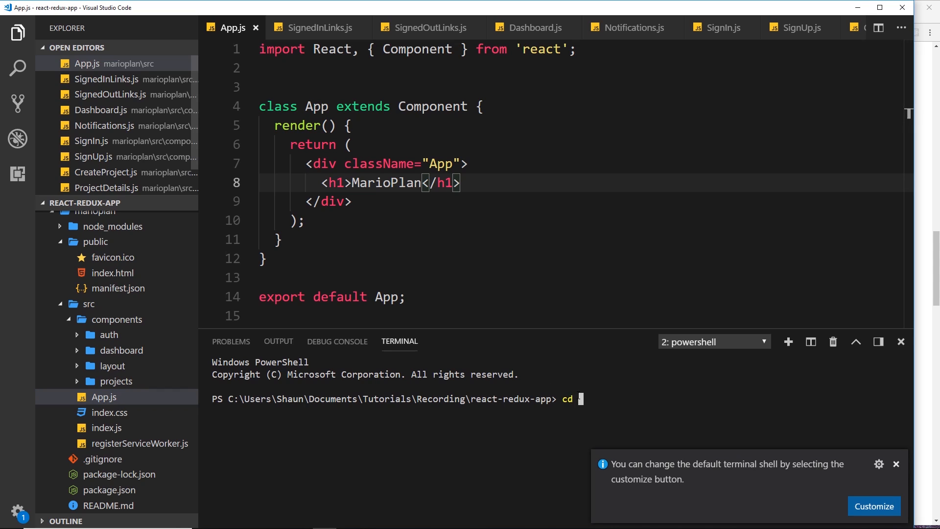
{"action": "type", "text": "marioplan"}
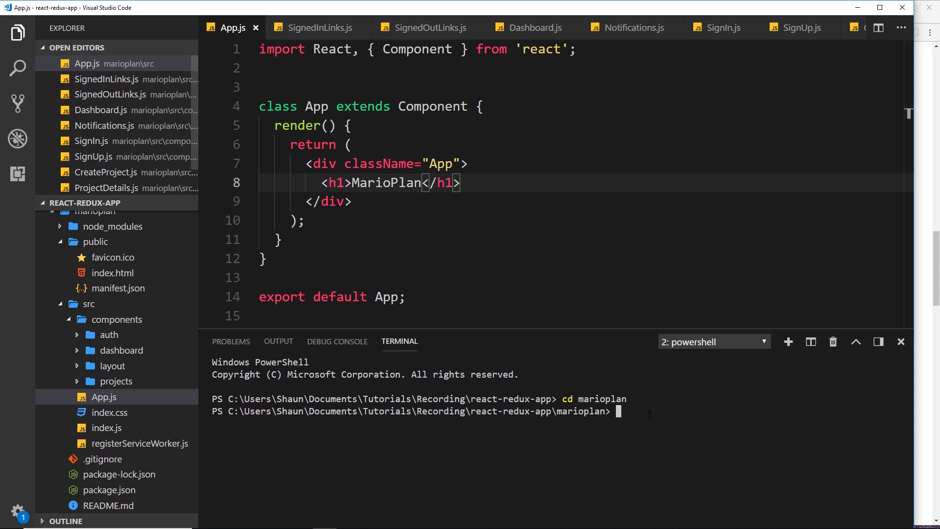
{"action": "type", "text": "npm install react-"}
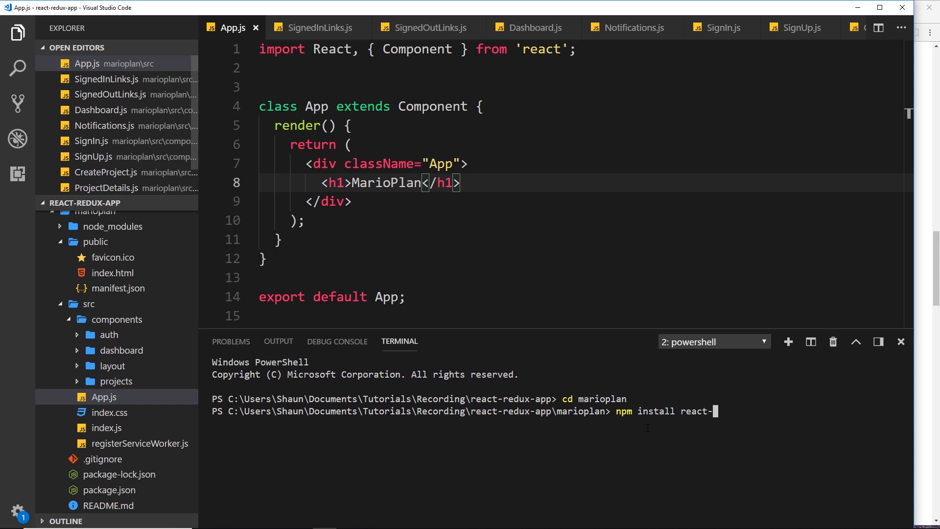
{"action": "type", "text": "router-dom"}
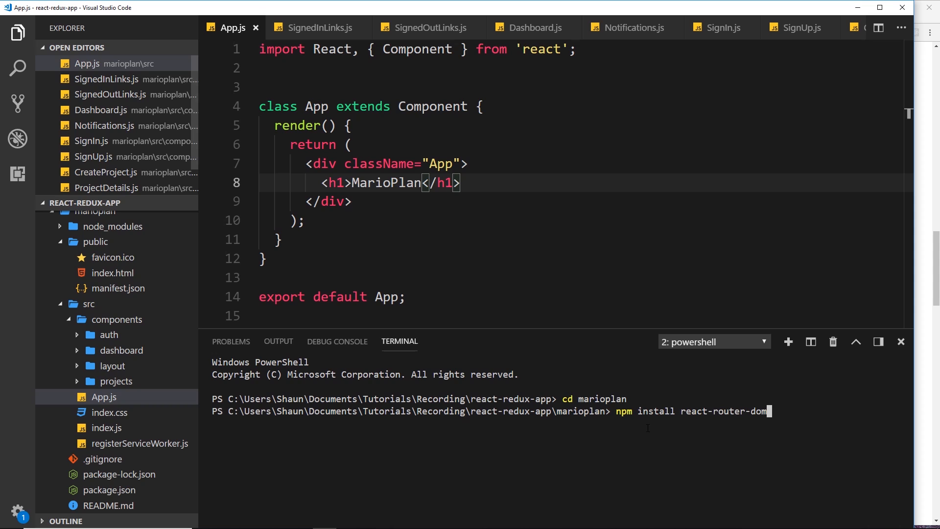
{"action": "key", "text": "Enter"}
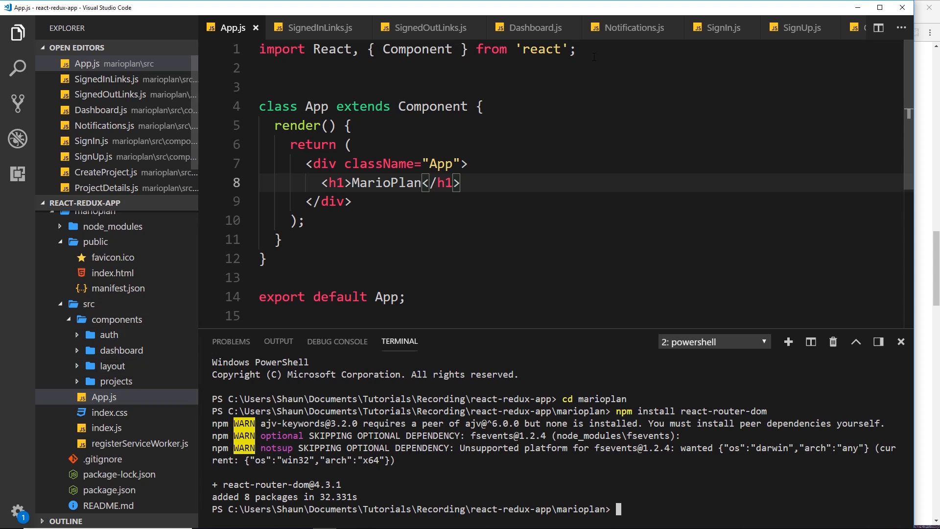
{"action": "key", "text": "enter"}
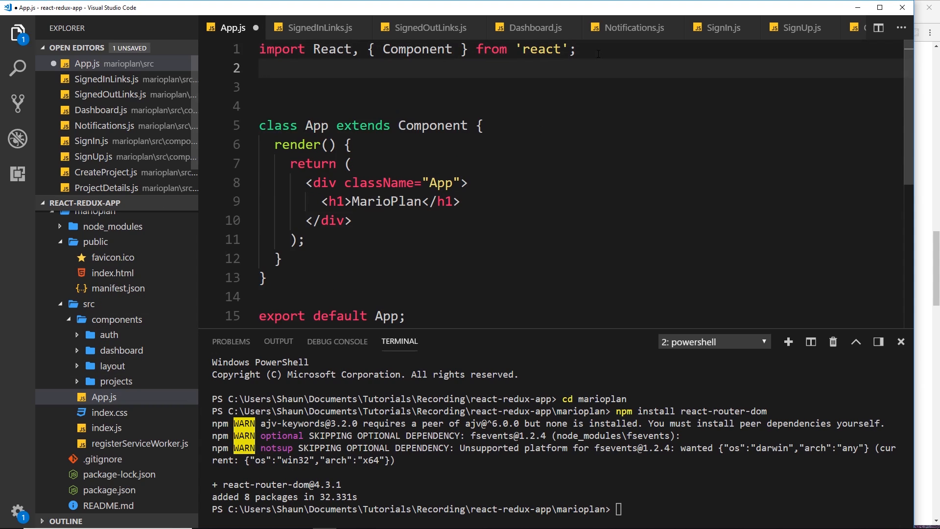
Step: Add import { BrowserRouter } from 'react-router-dom' on line 2 of App.js
{"action": "type", "text": "import { BrowserRouter"}
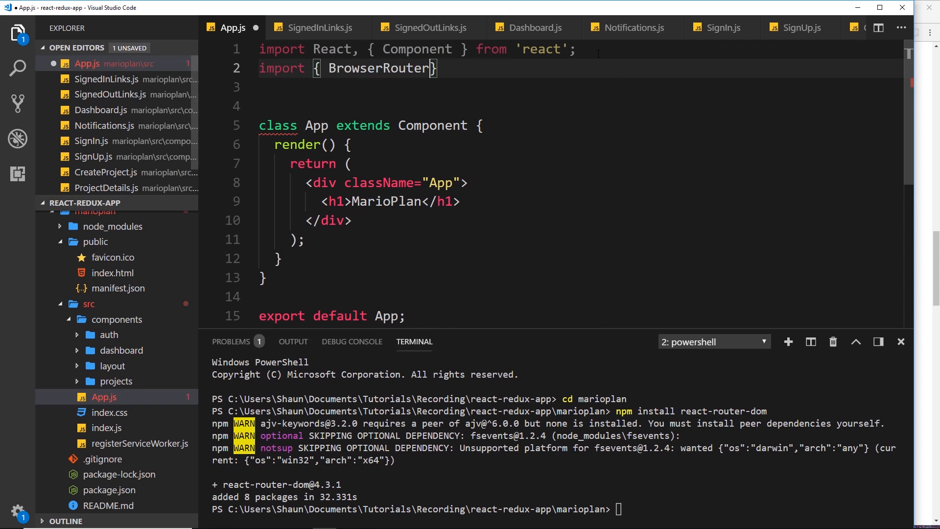
{"action": "type", "text": "from"}
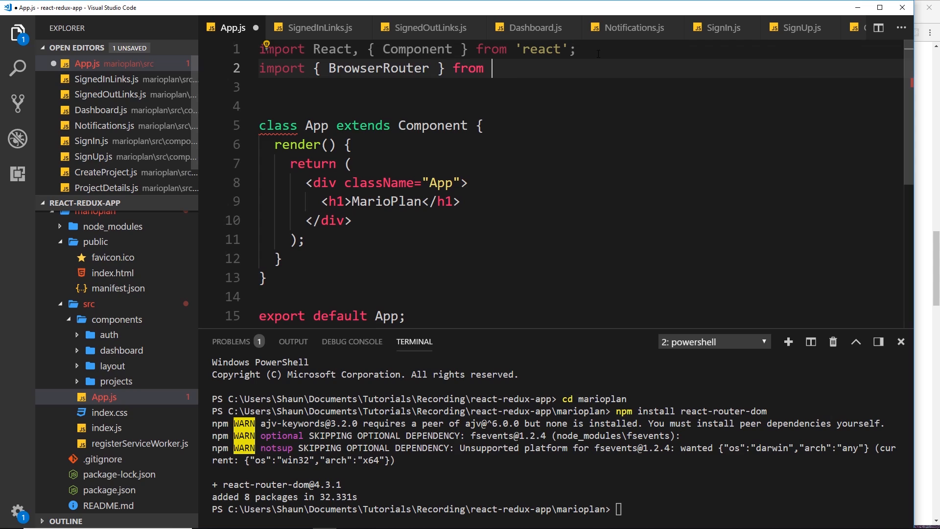
{"action": "type", "text": "'react-router-dom"}
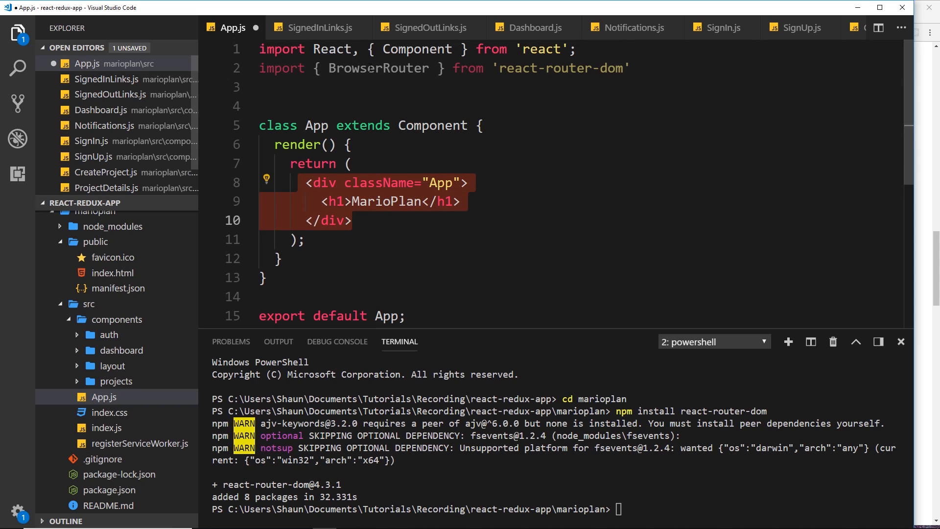
{"action": "left_click", "coordinate": [352, 163]}
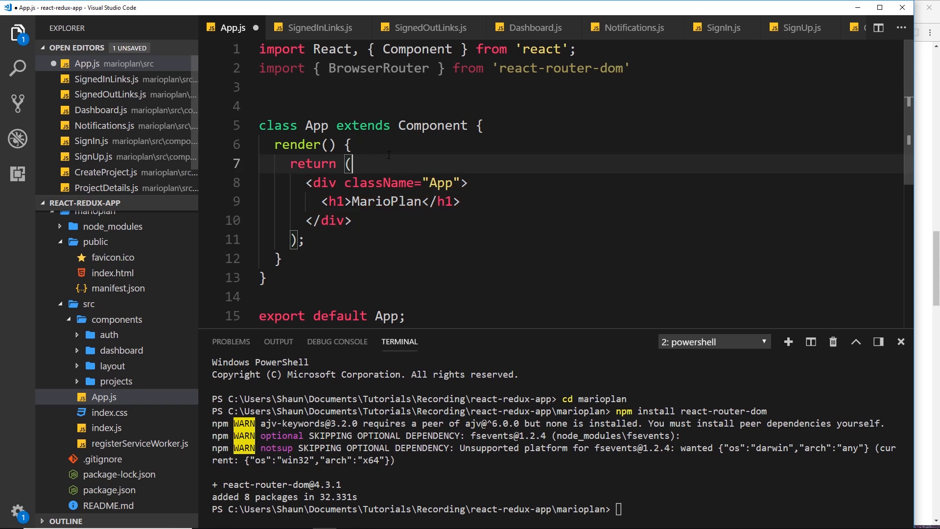
Step: Wrap the returned App div in <BrowserRouter> opening and closing tags and save App.js
{"action": "type", "text": "BrowserRoute"}
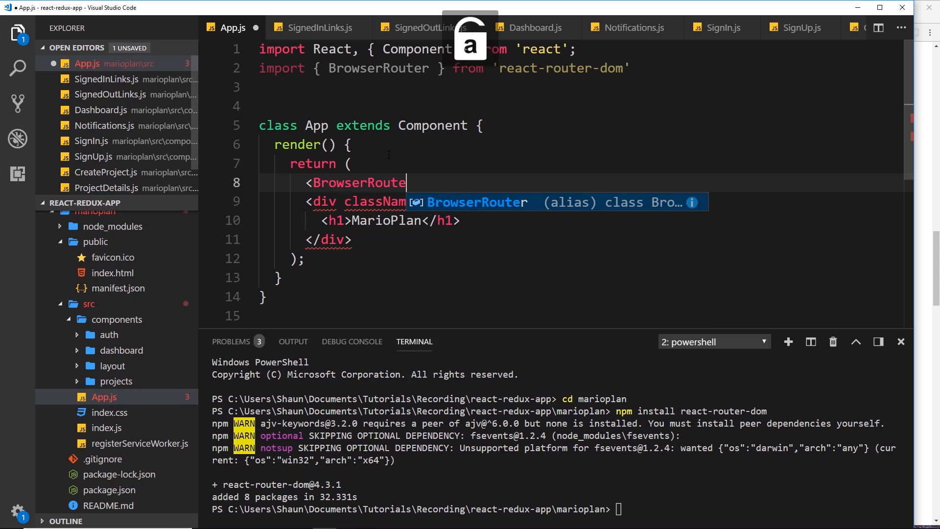
{"action": "type", "text": "r>"}
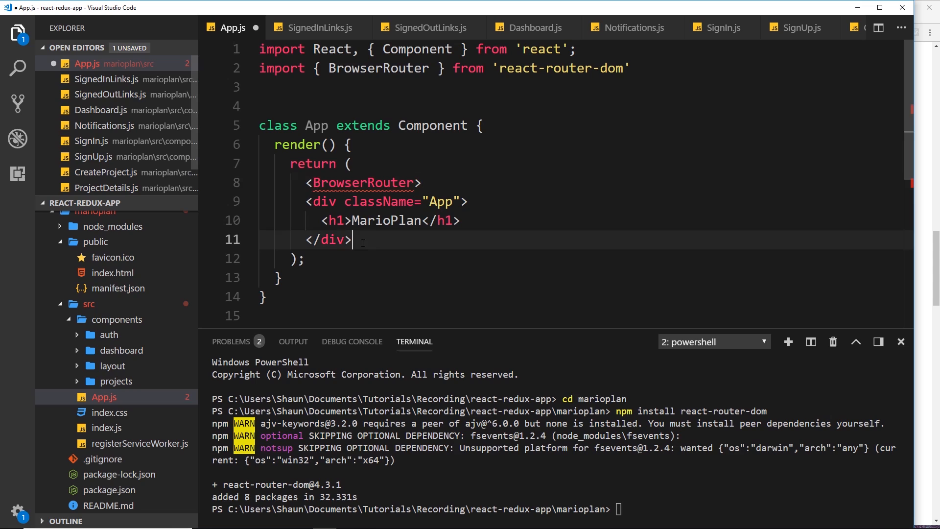
{"action": "type", "text": "<BrowserRouter>"}
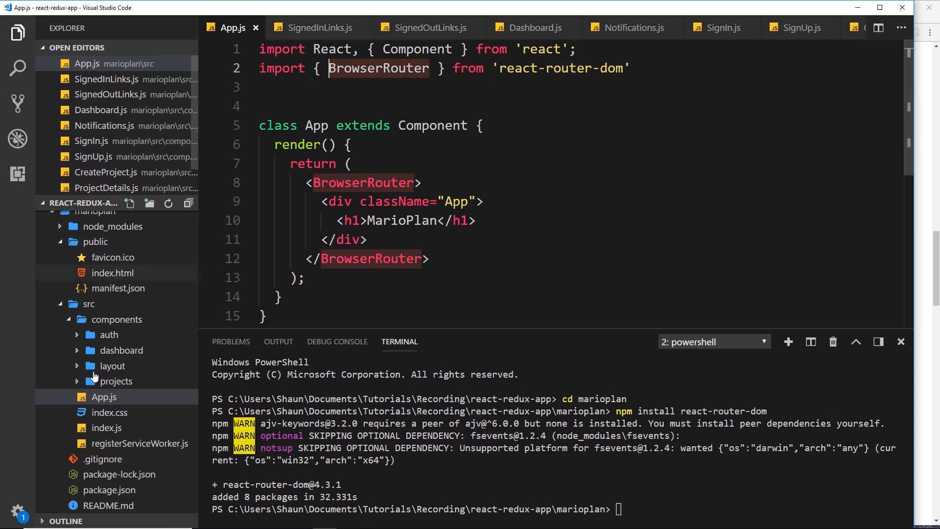
{"action": "mouse_move", "coordinate": [392, 201]}
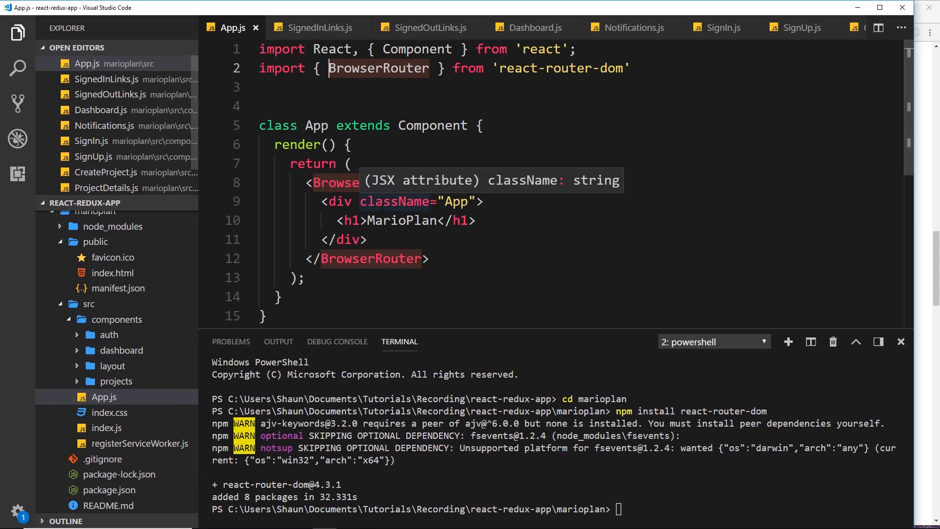